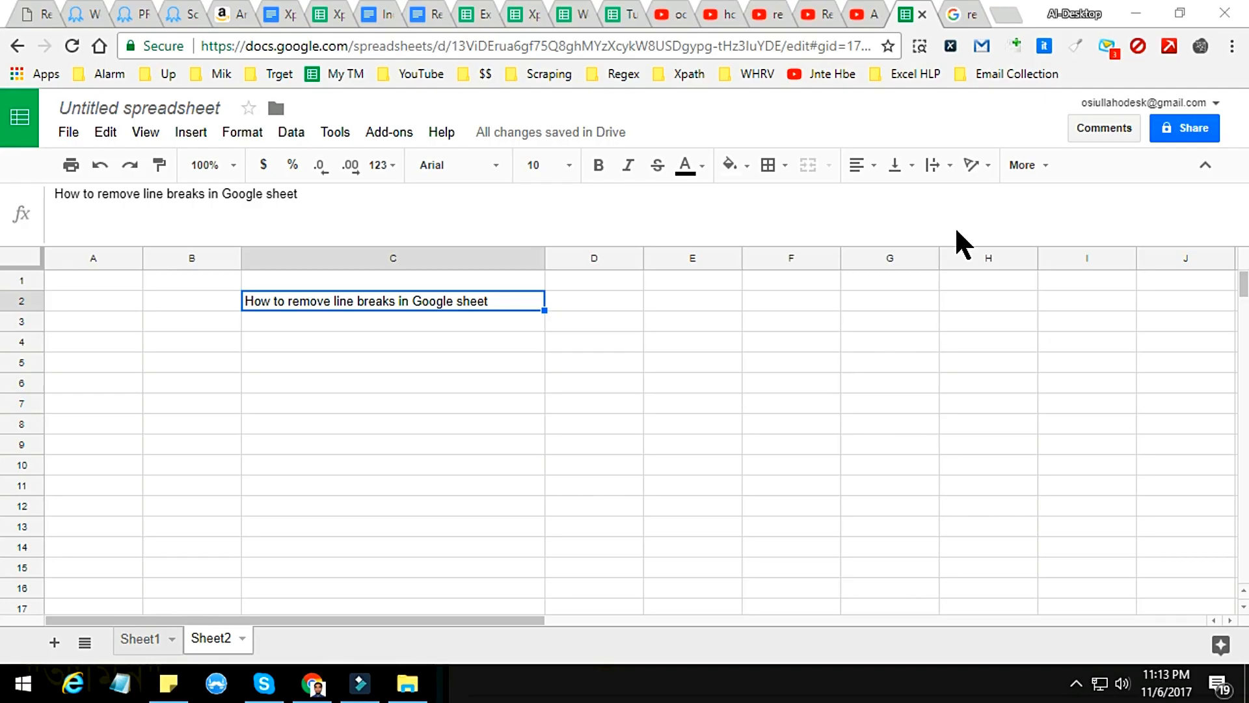
mouse_move(569, 309)
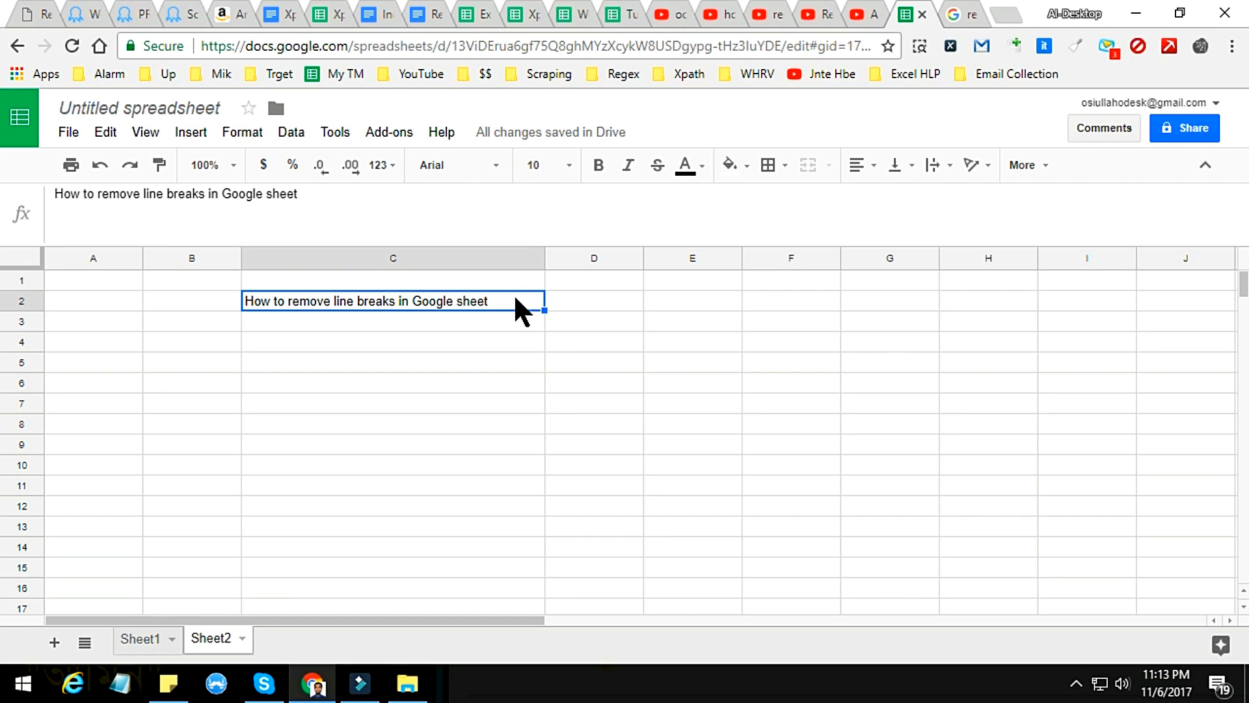
mouse_move(545, 267)
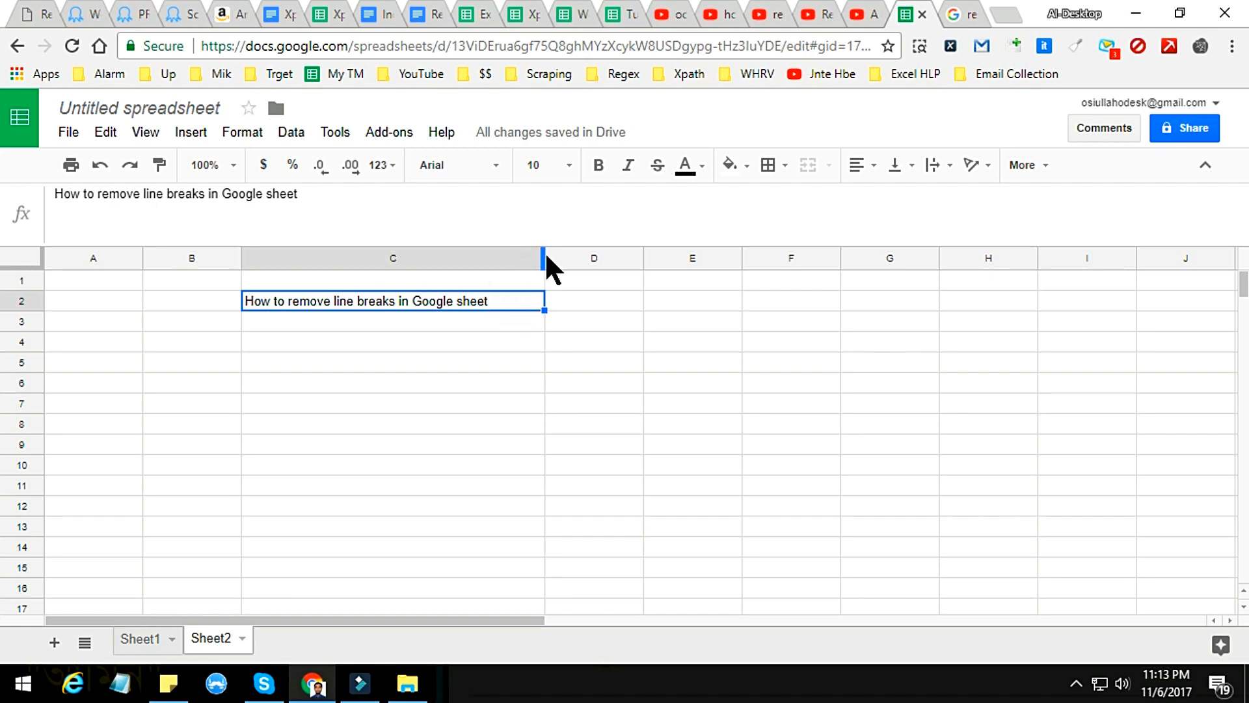
- Widen column C so the 'How to remove line breaks' title fits in C2
left_click(593, 302)
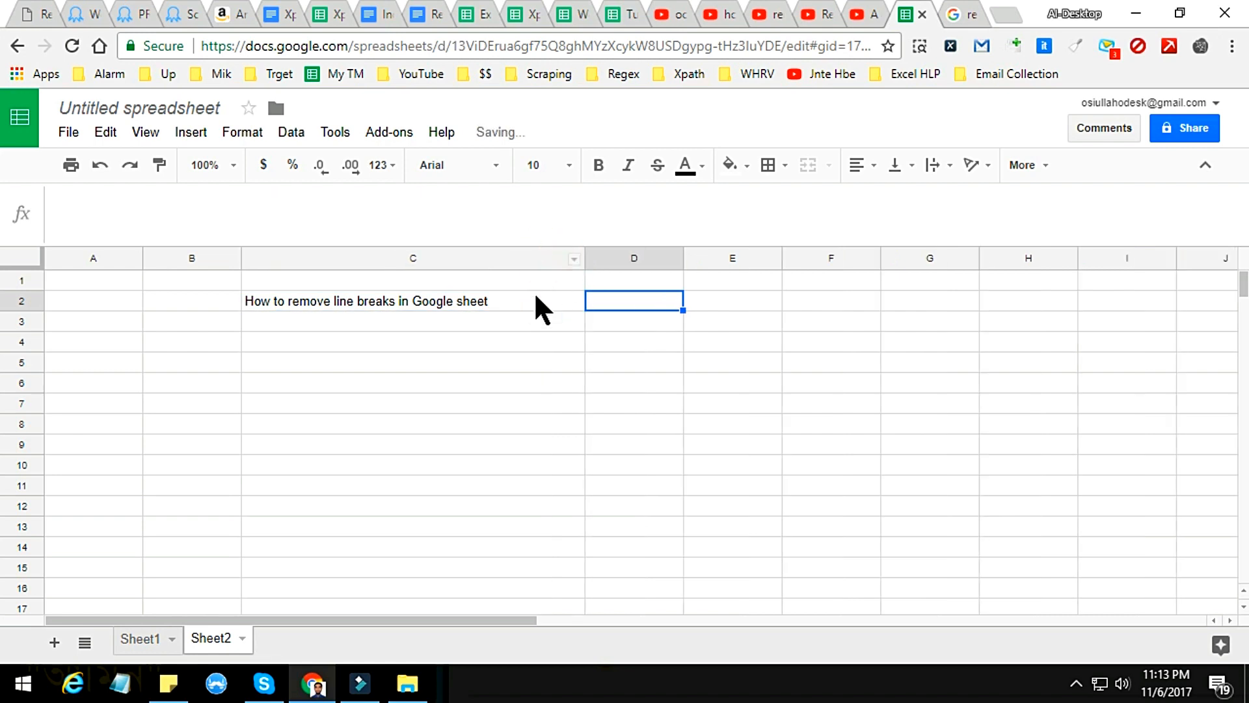
left_click(412, 300)
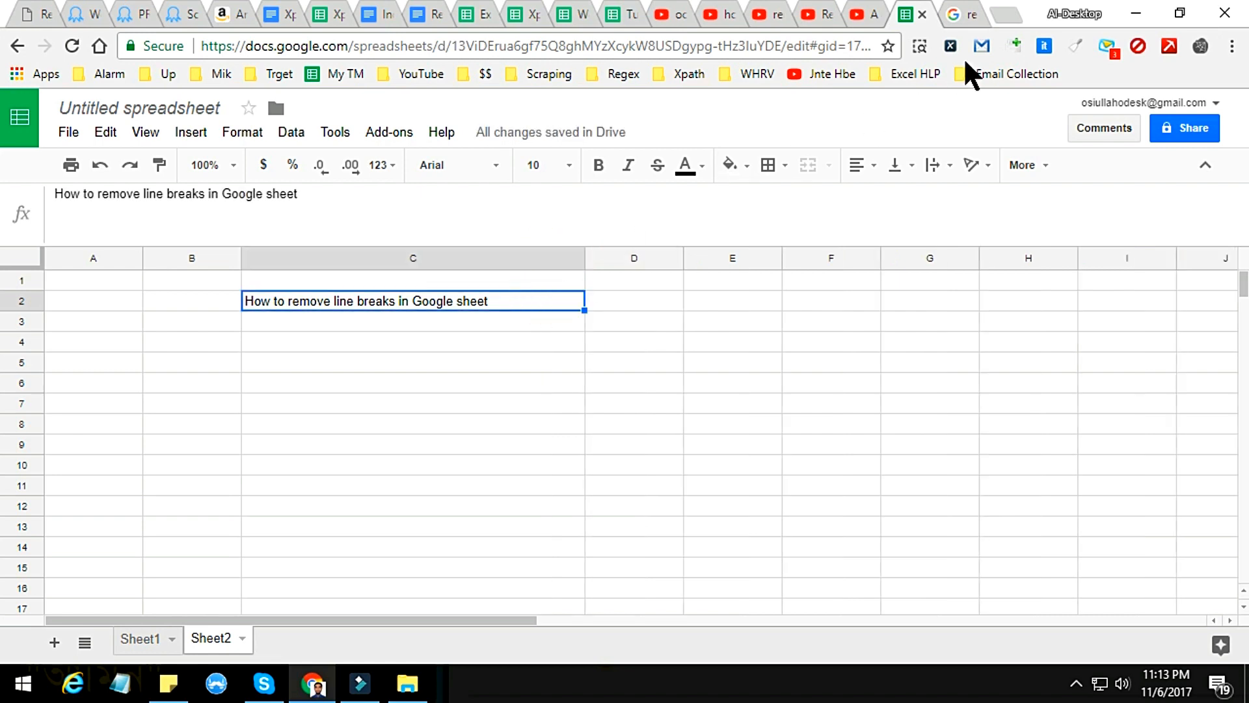
- Copy the related searches from the Google results and return to the spreadsheet
left_click(964, 15)
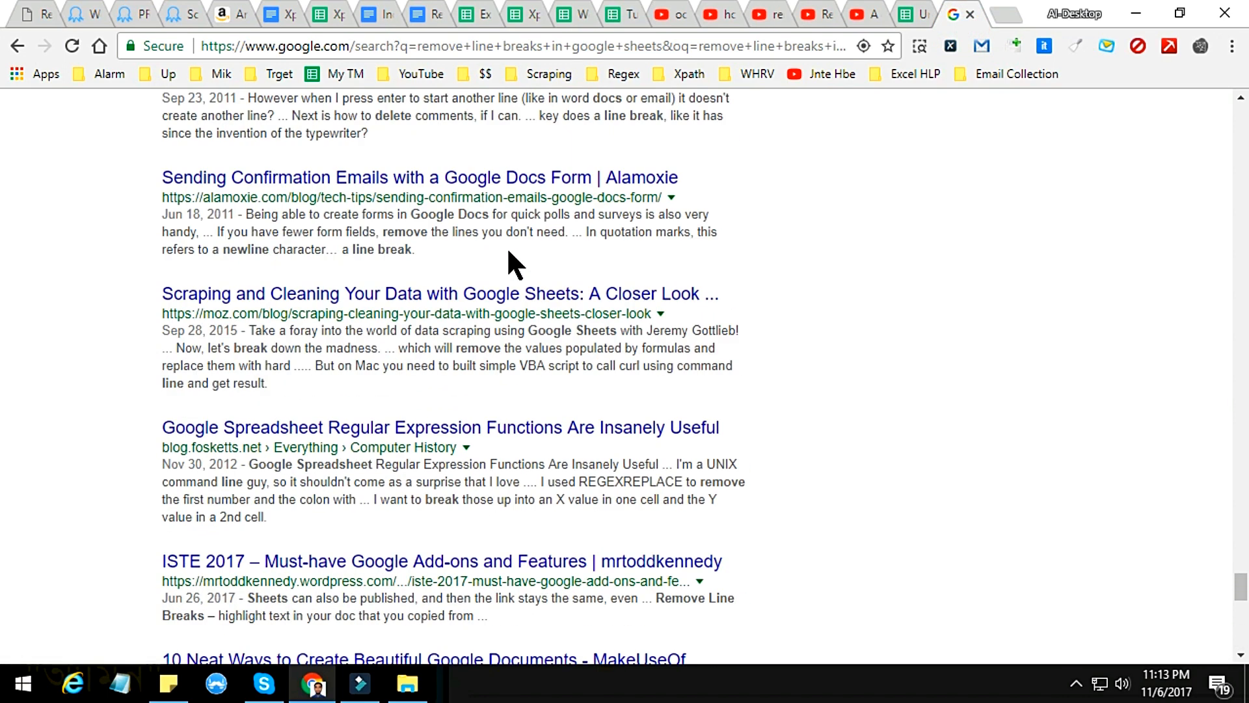
scroll("up", 3)
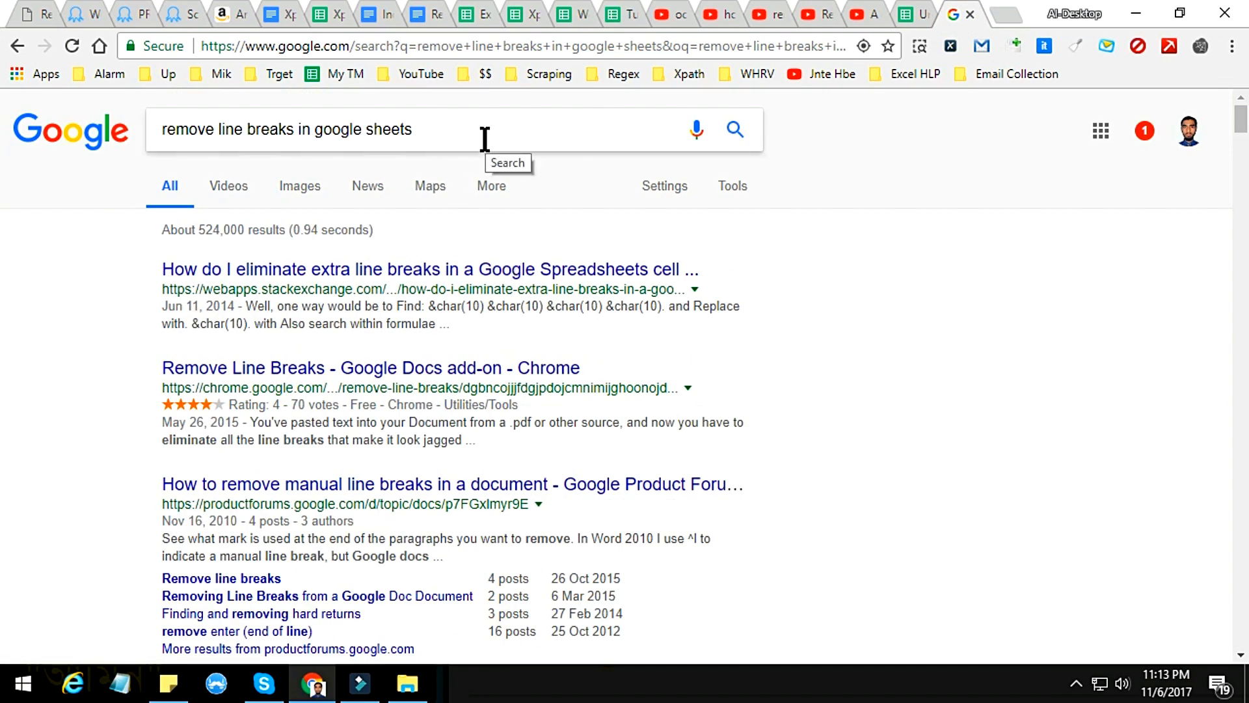
scroll("down", 3)
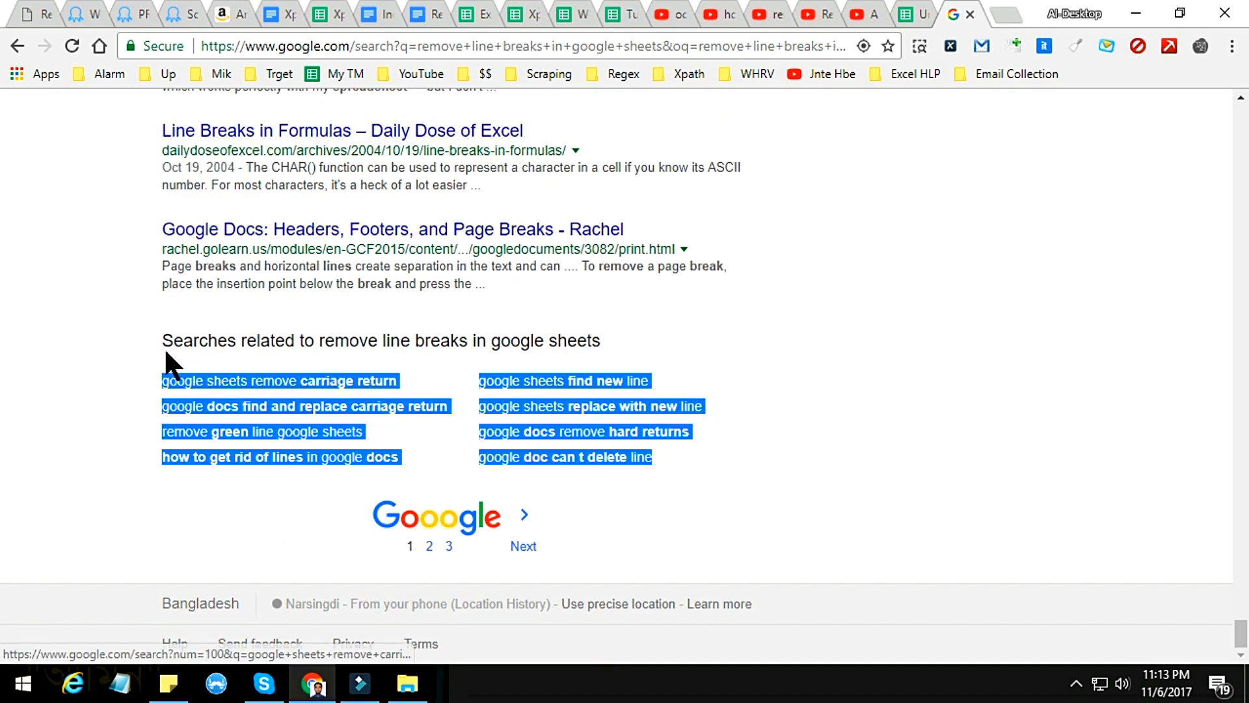
mouse_move(215, 406)
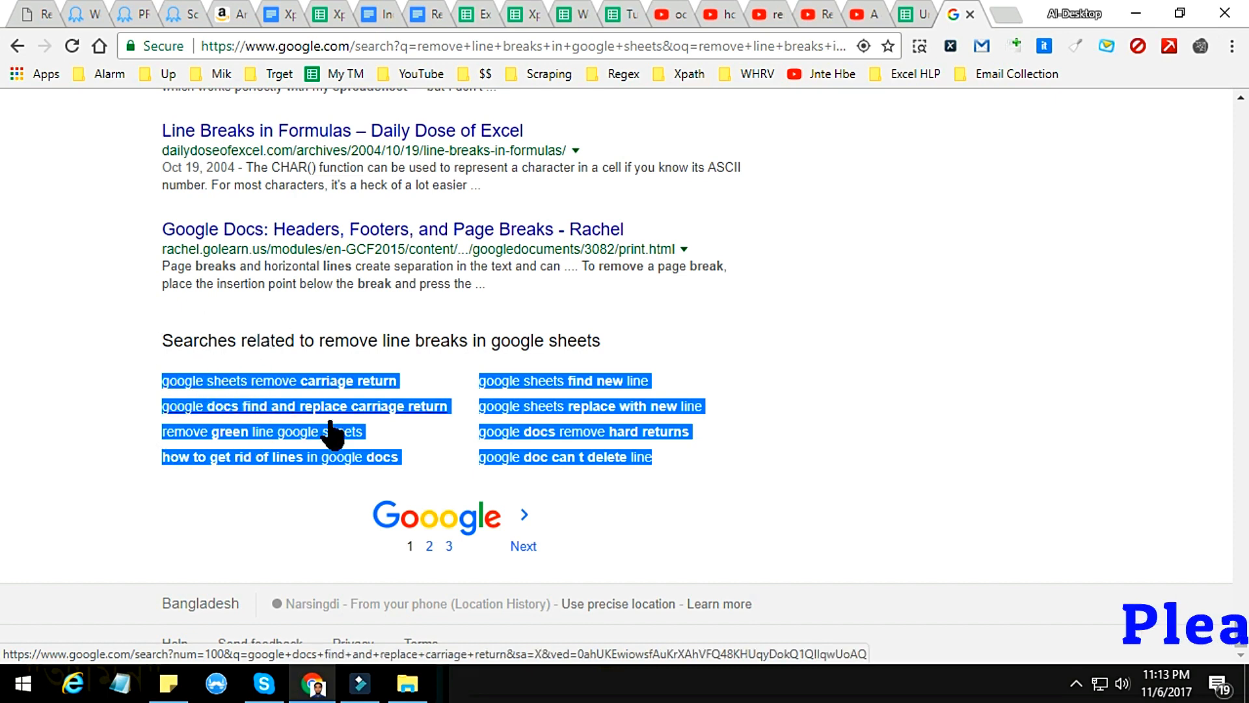
left_click(903, 14)
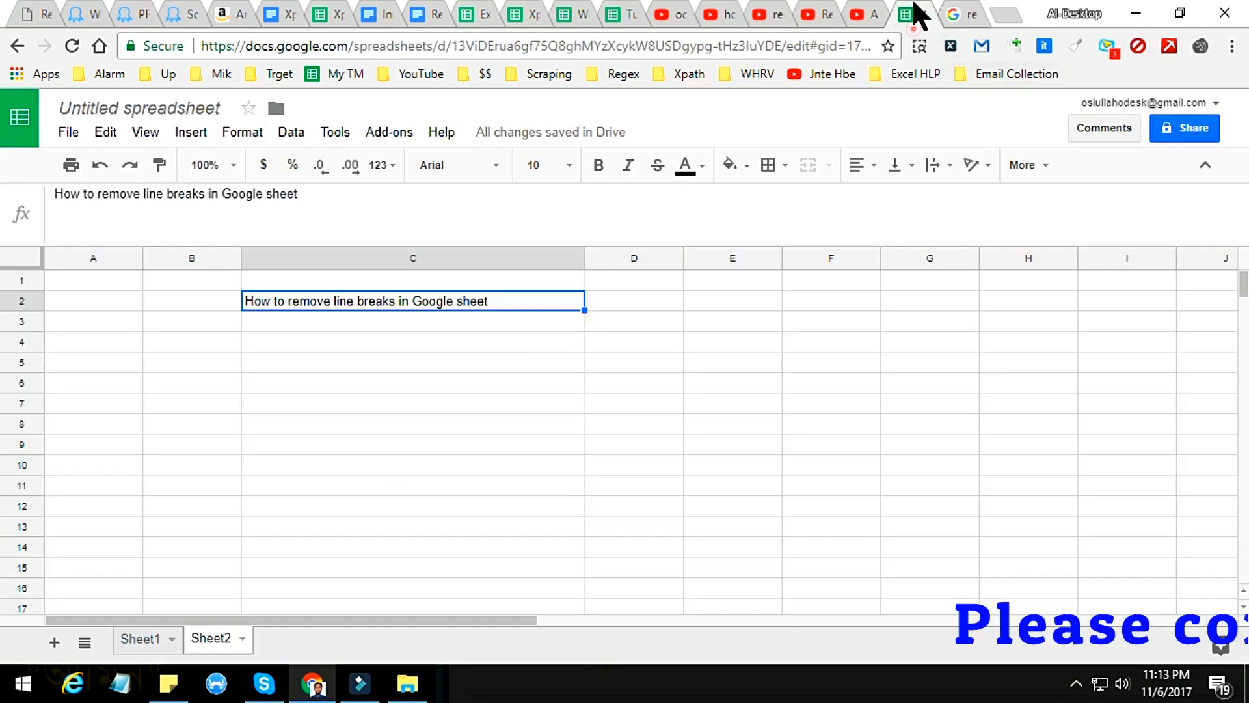
- Paste the eight search phrases into C6 as one multi-line cell
left_click(412, 382)
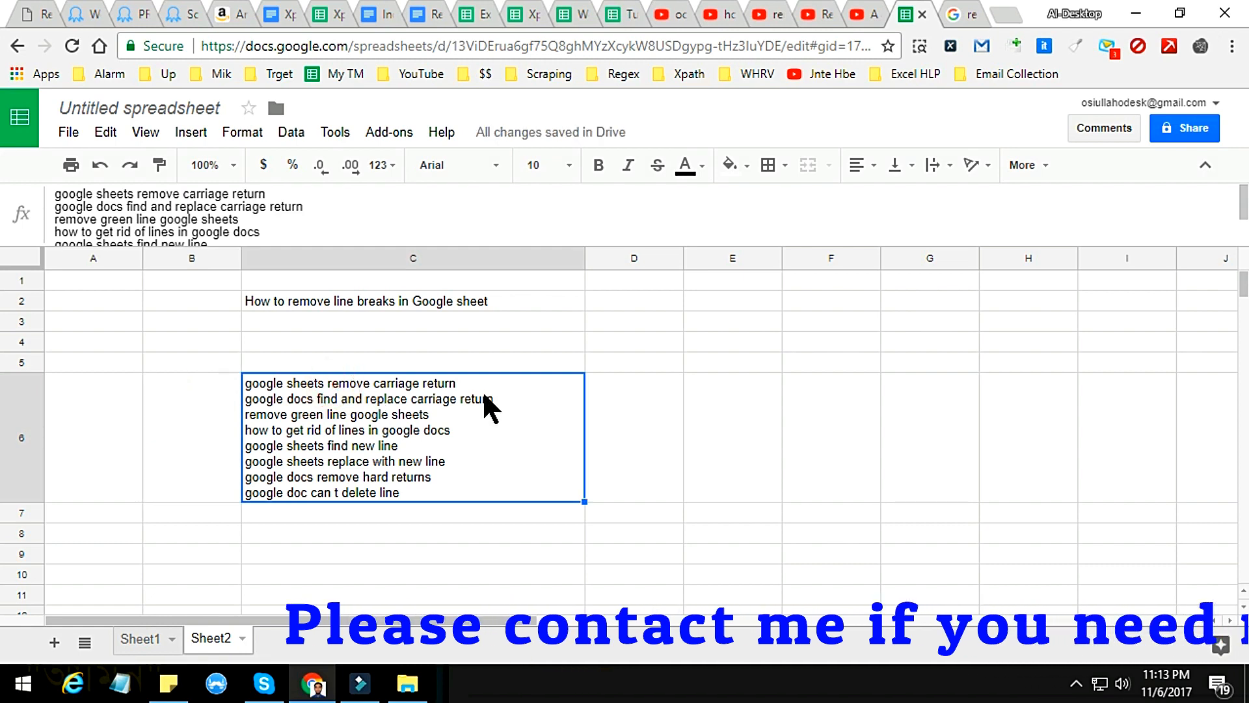
left_click(633, 436)
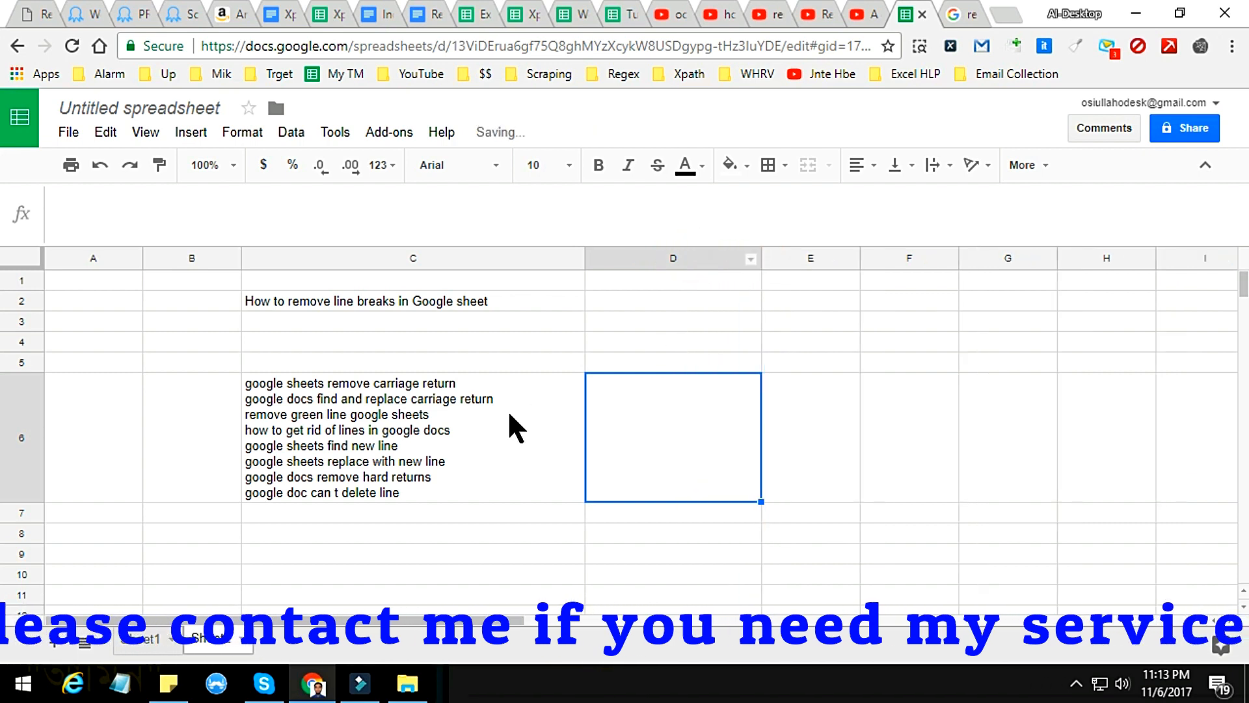
left_click(411, 437)
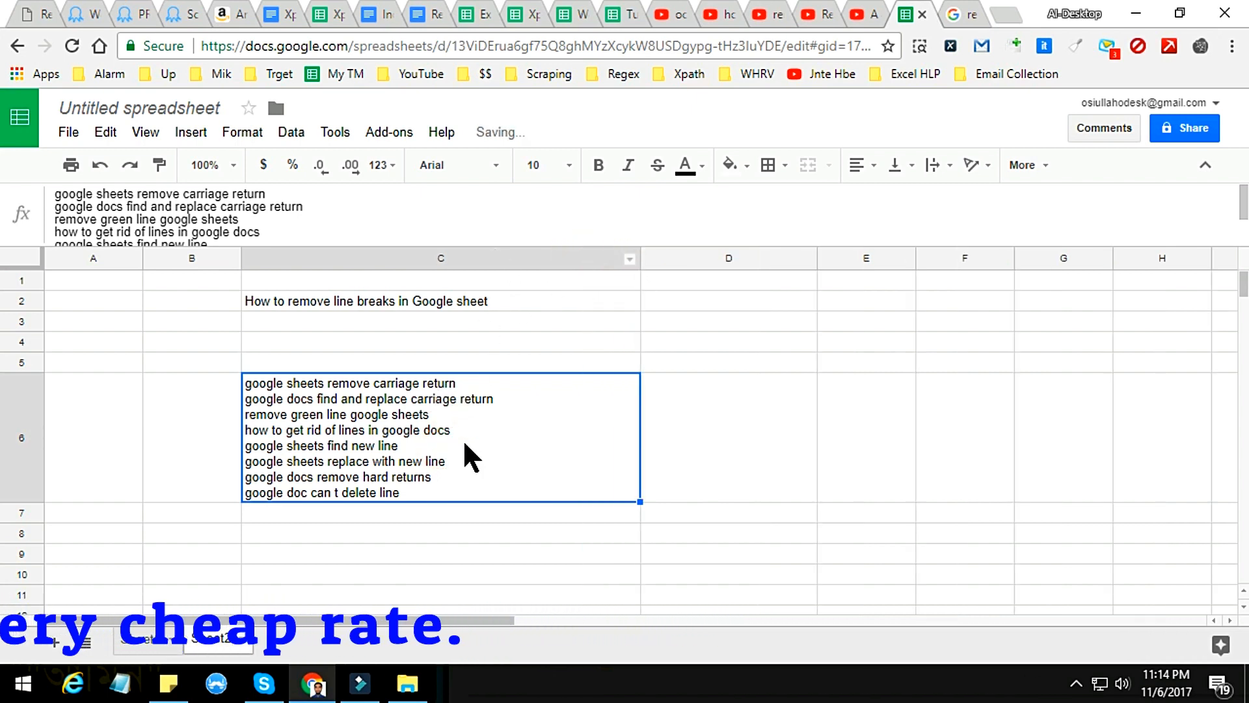
mouse_move(571, 426)
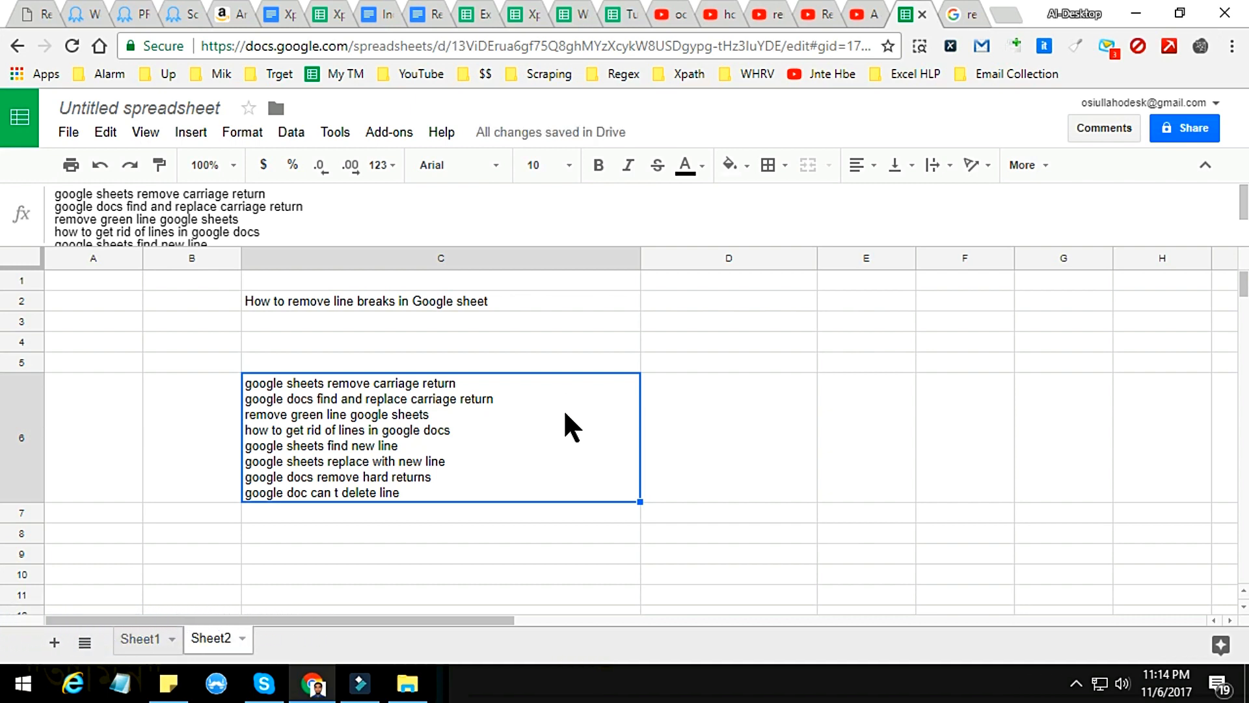
mouse_move(566, 411)
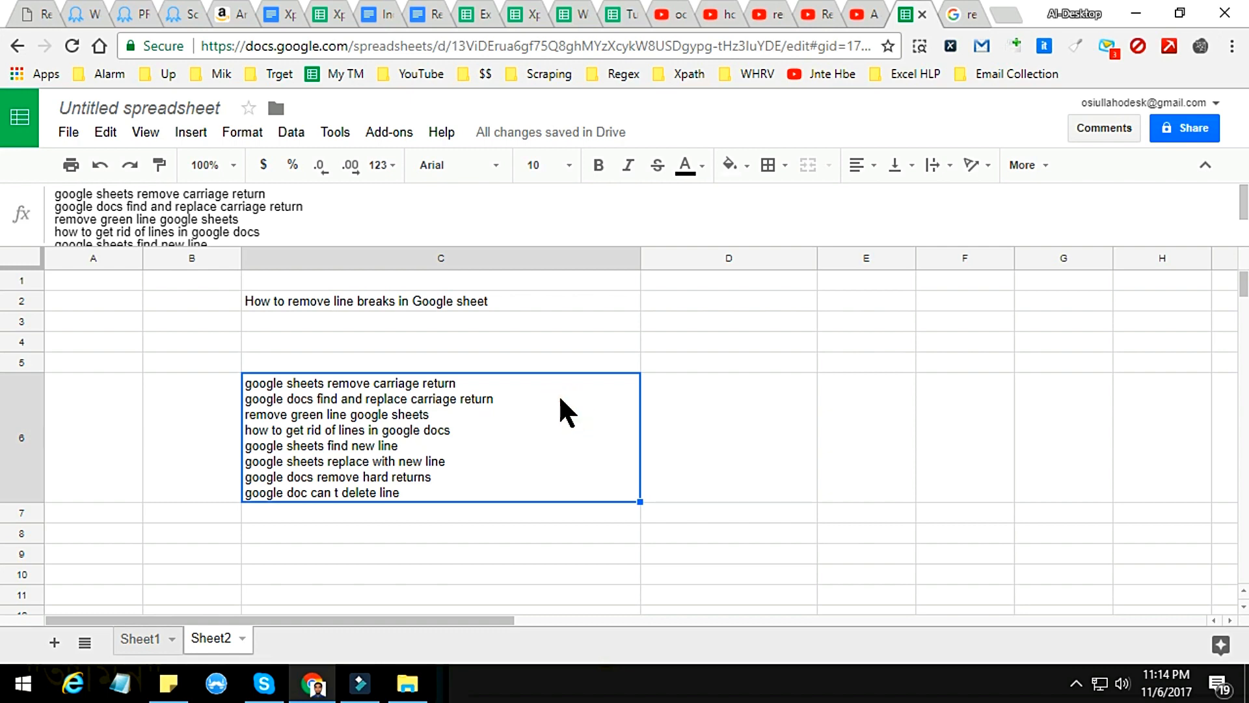
mouse_move(532, 443)
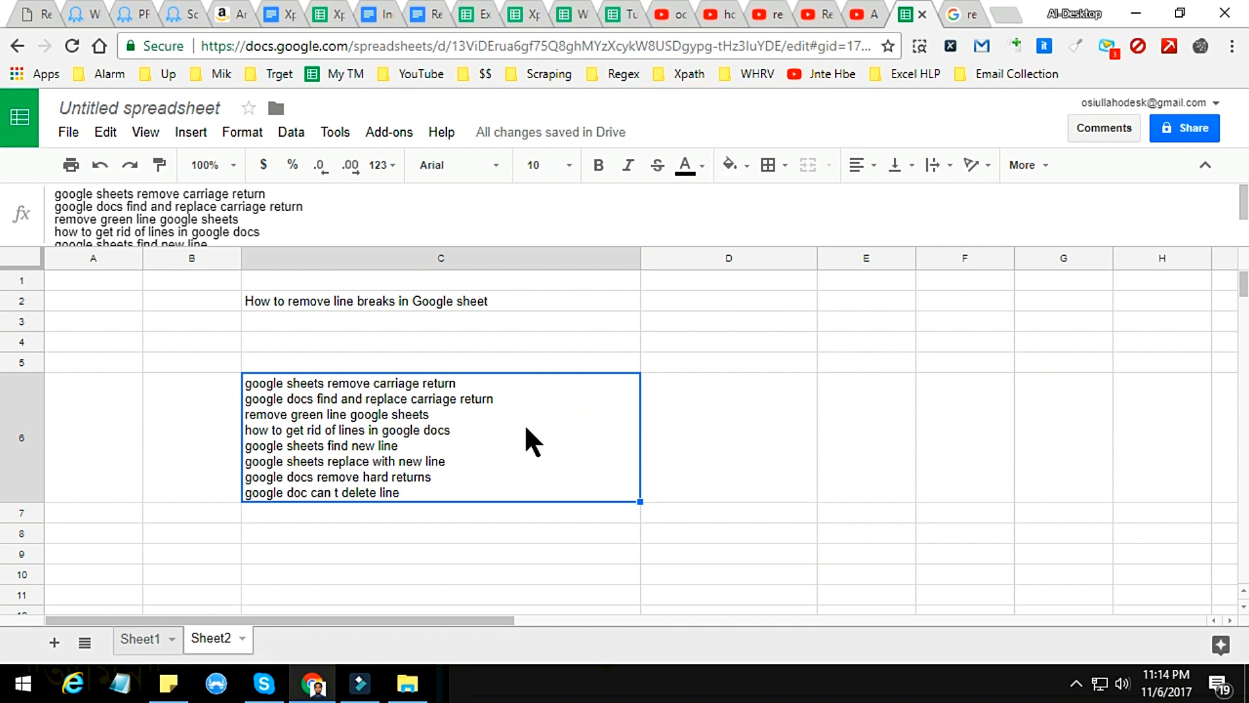
mouse_move(413, 422)
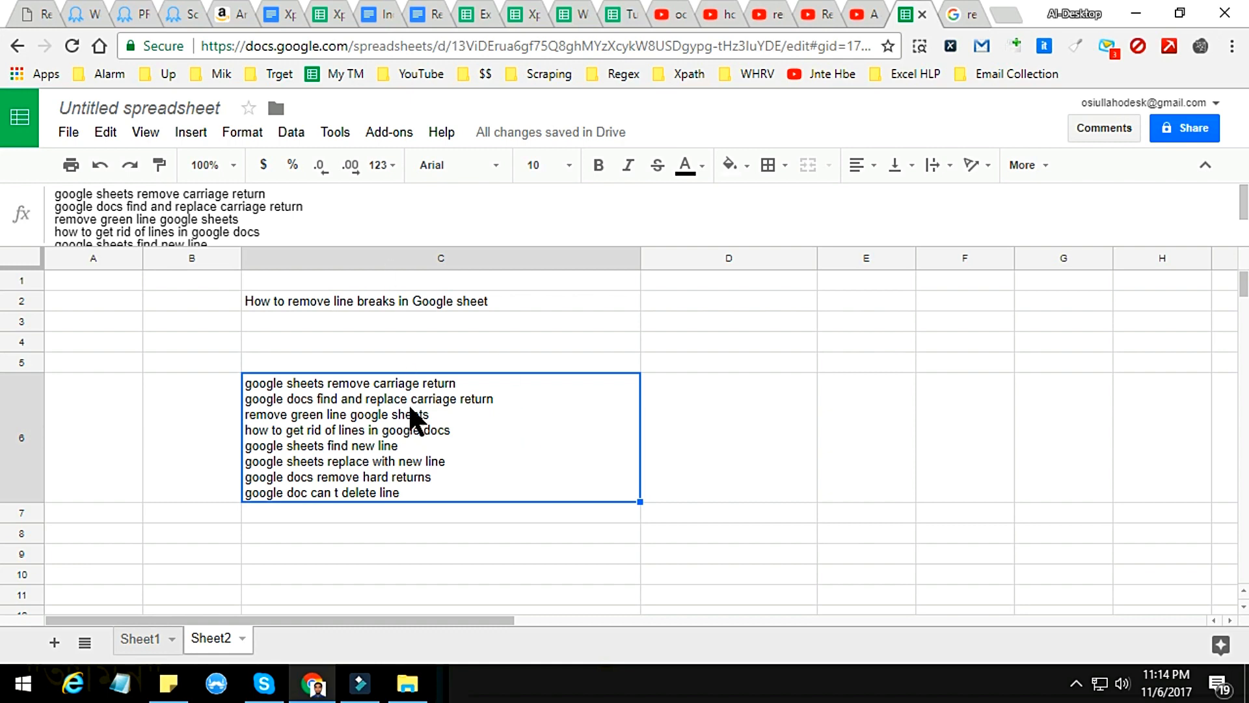
- Bring up Find and replace from the Edit menu
left_click(104, 131)
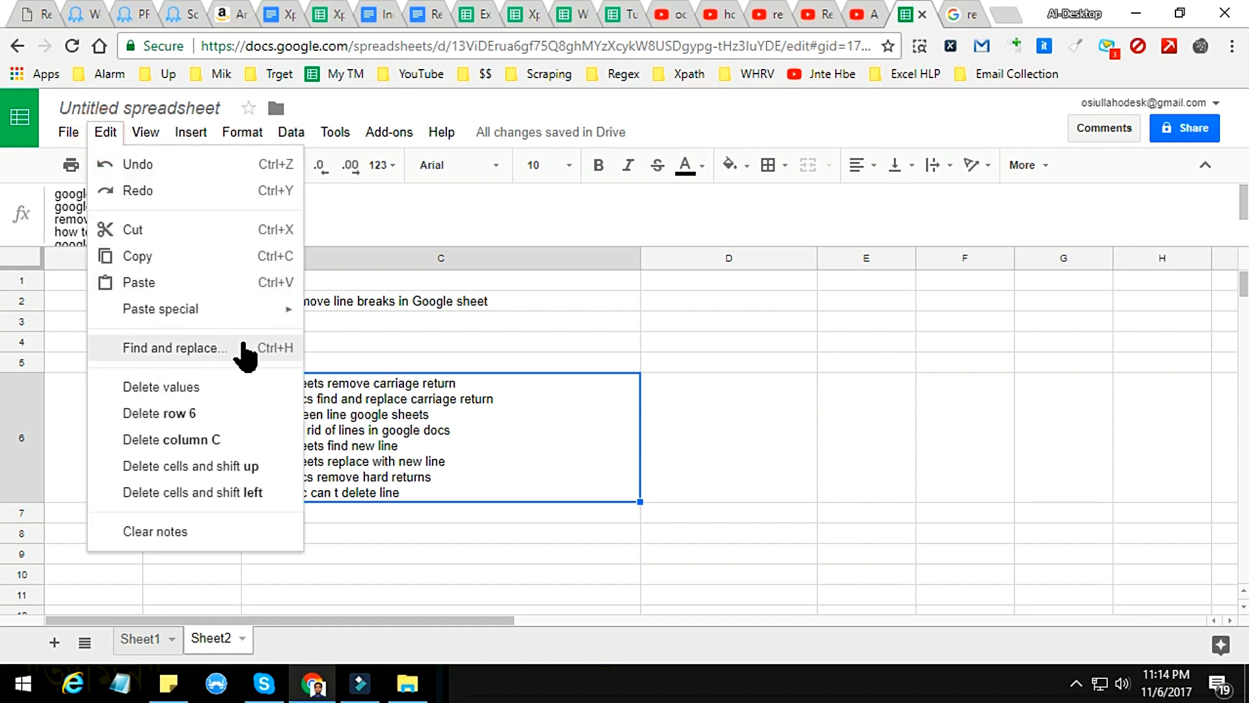
mouse_move(229, 363)
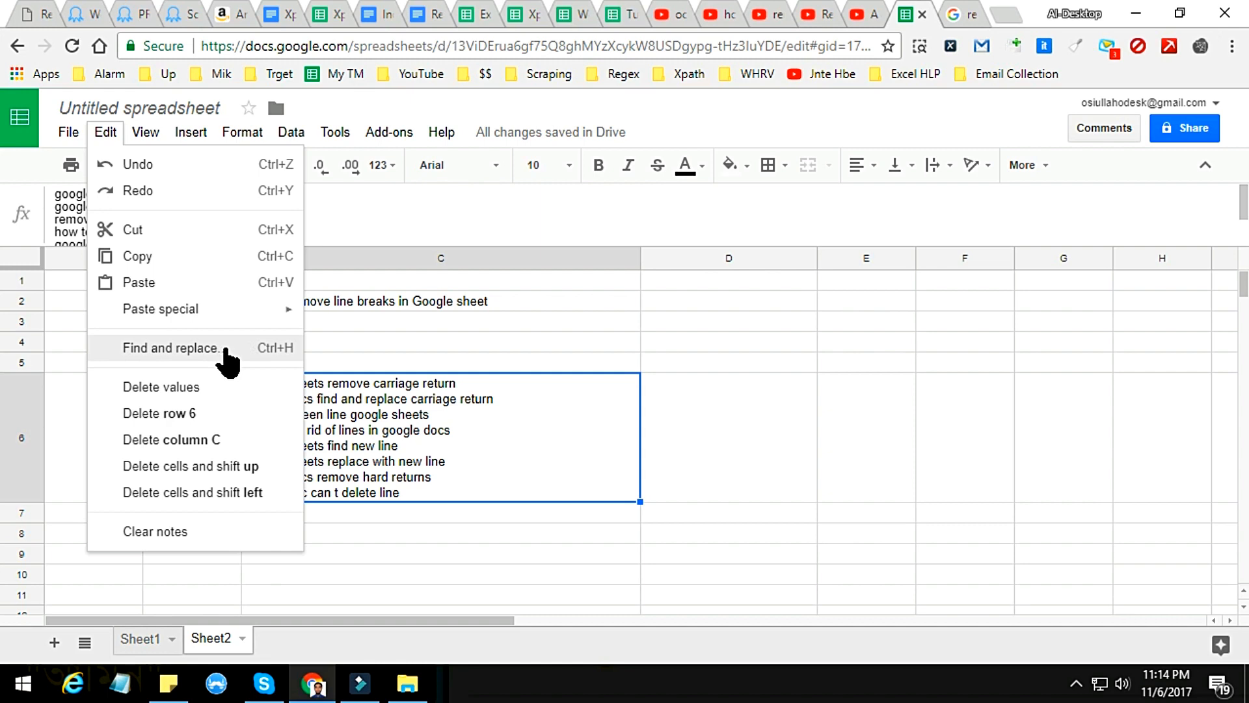
mouse_move(274, 370)
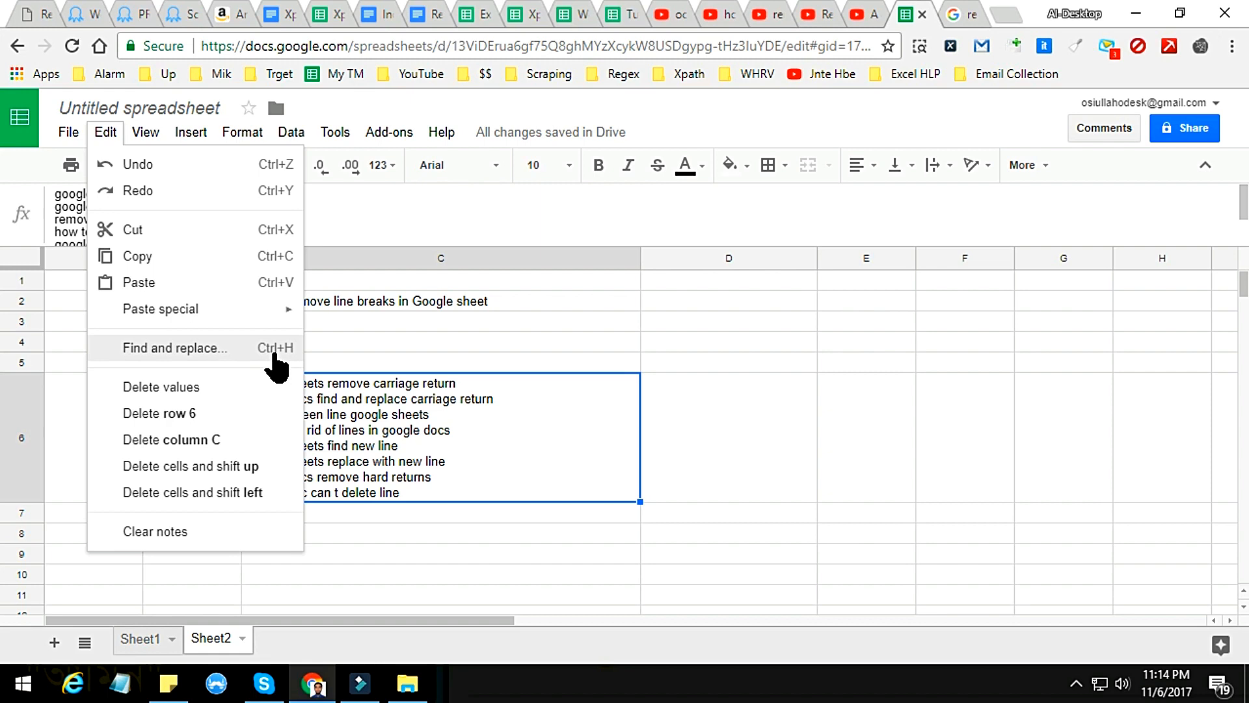
mouse_move(219, 359)
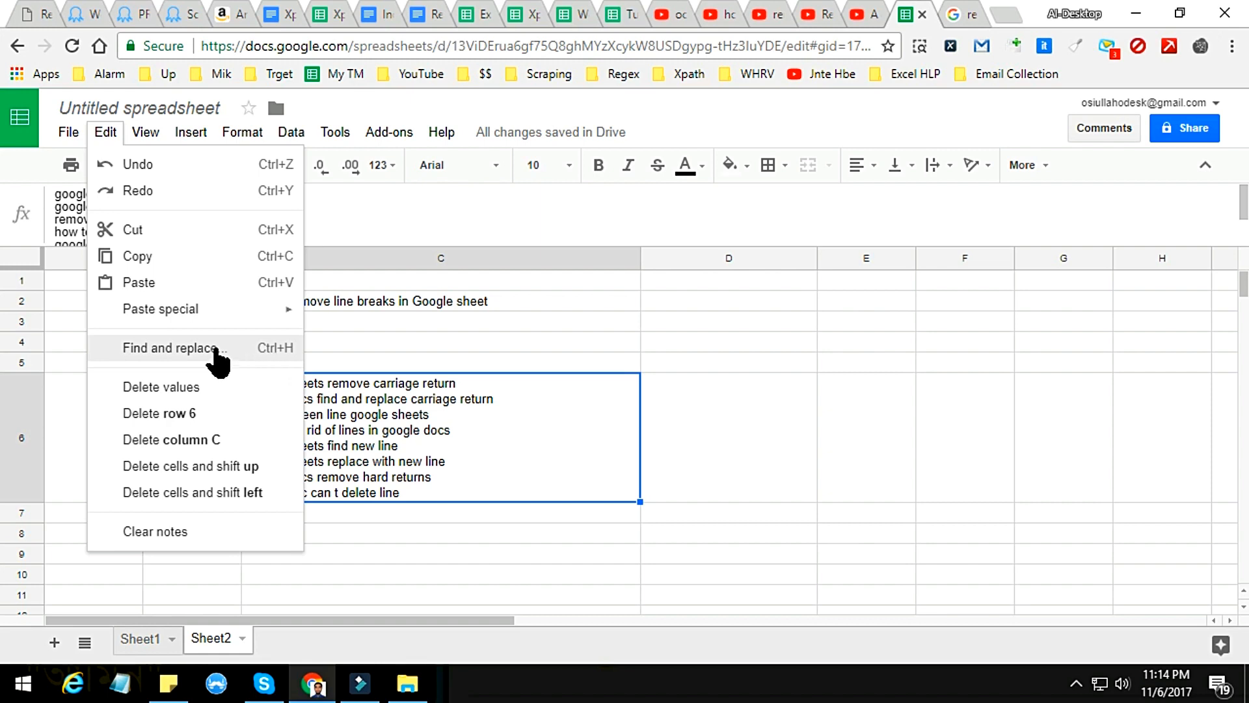
left_click(169, 348)
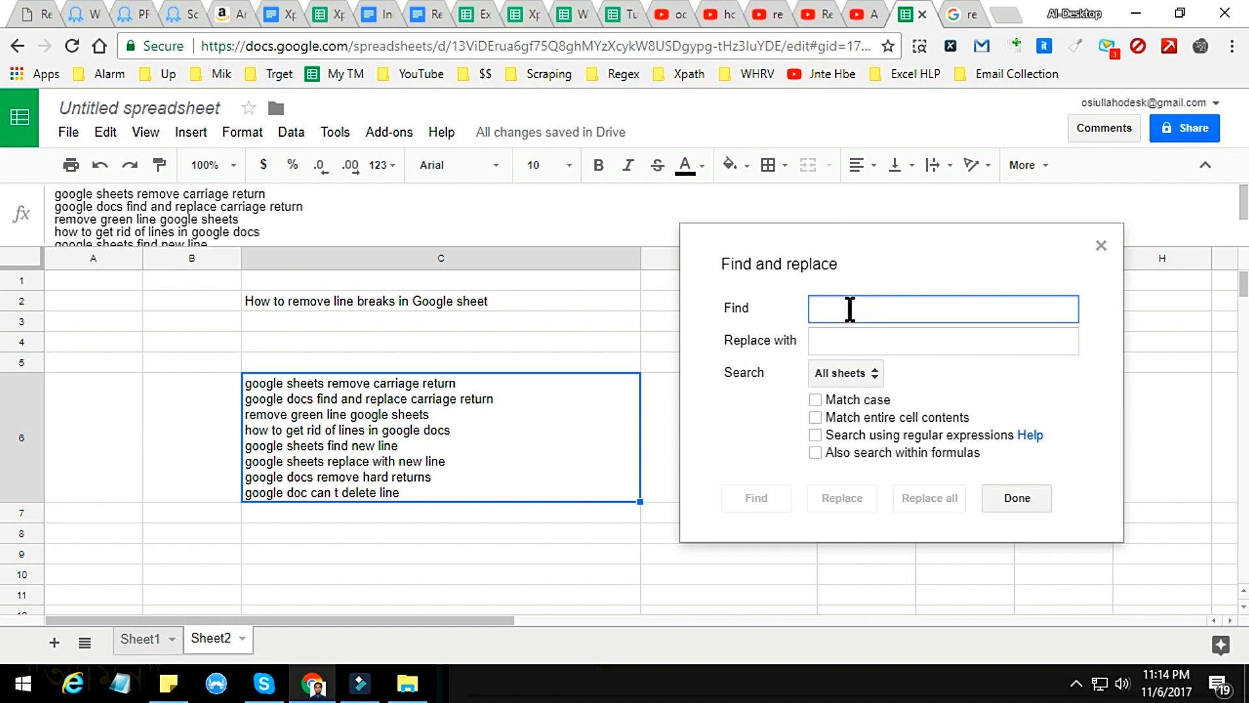
- Enter the line-break pattern \r\n|\n|\r as the search text
type("\\r")
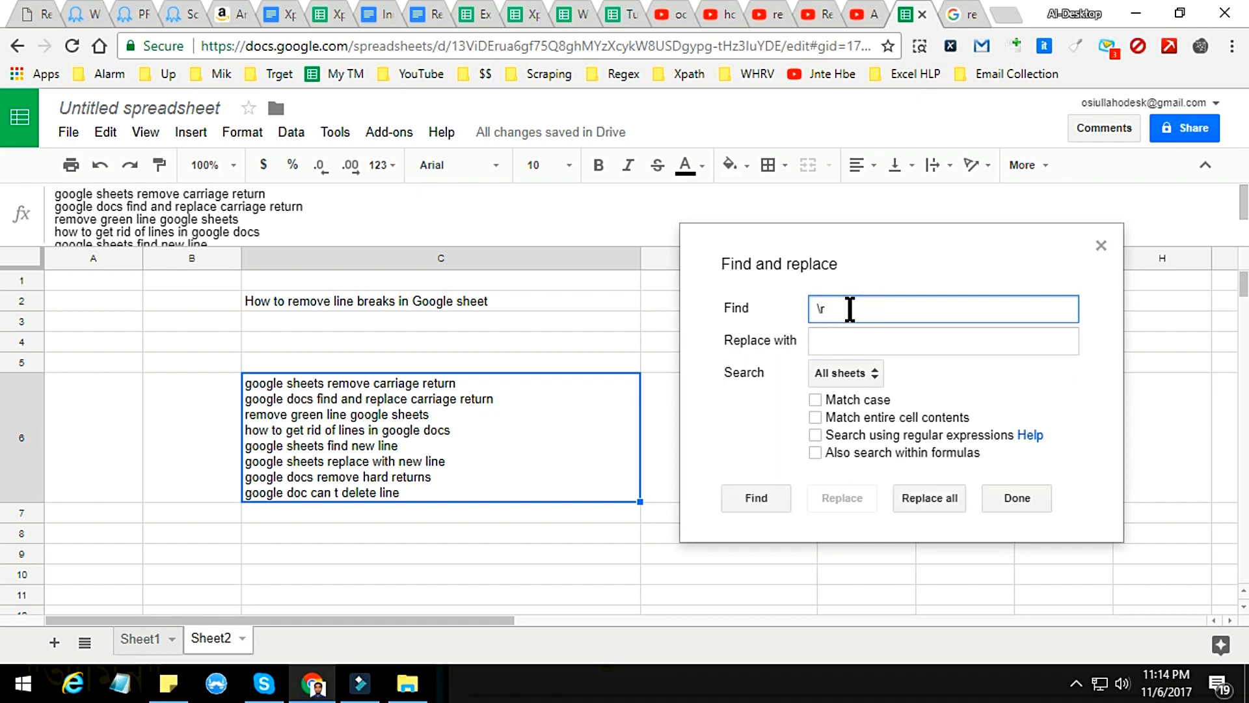
type("\\n")
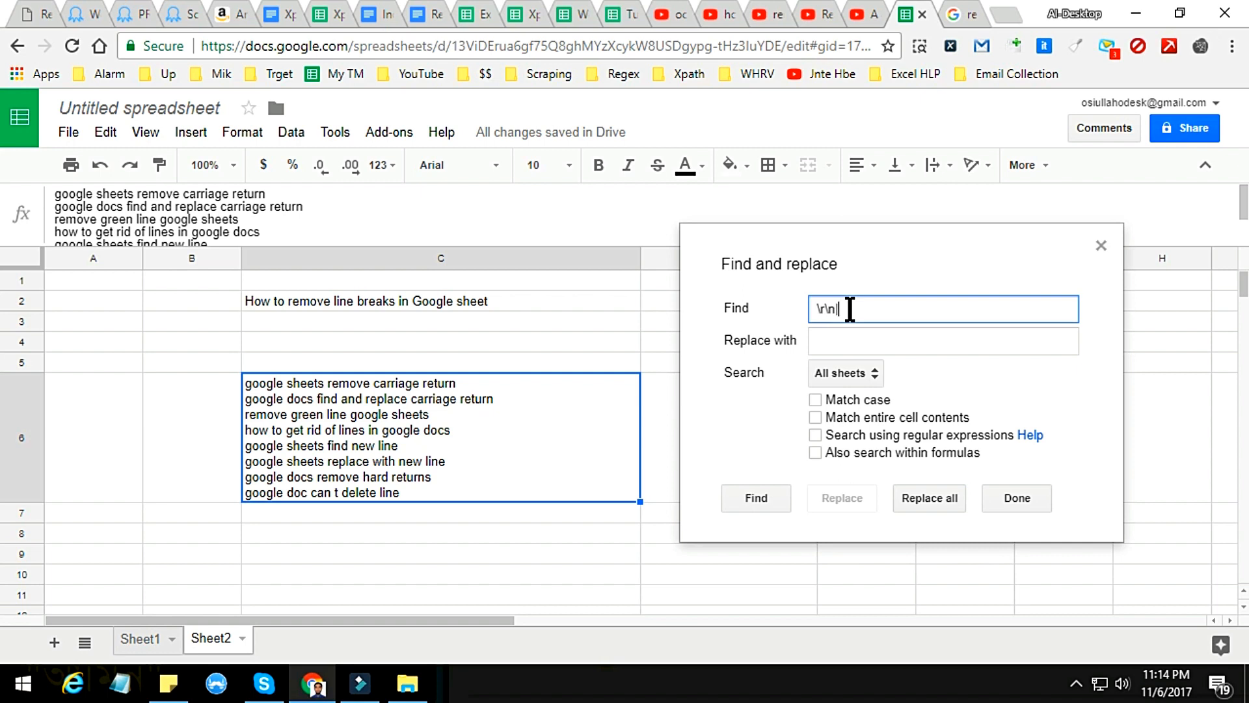
type("\\")
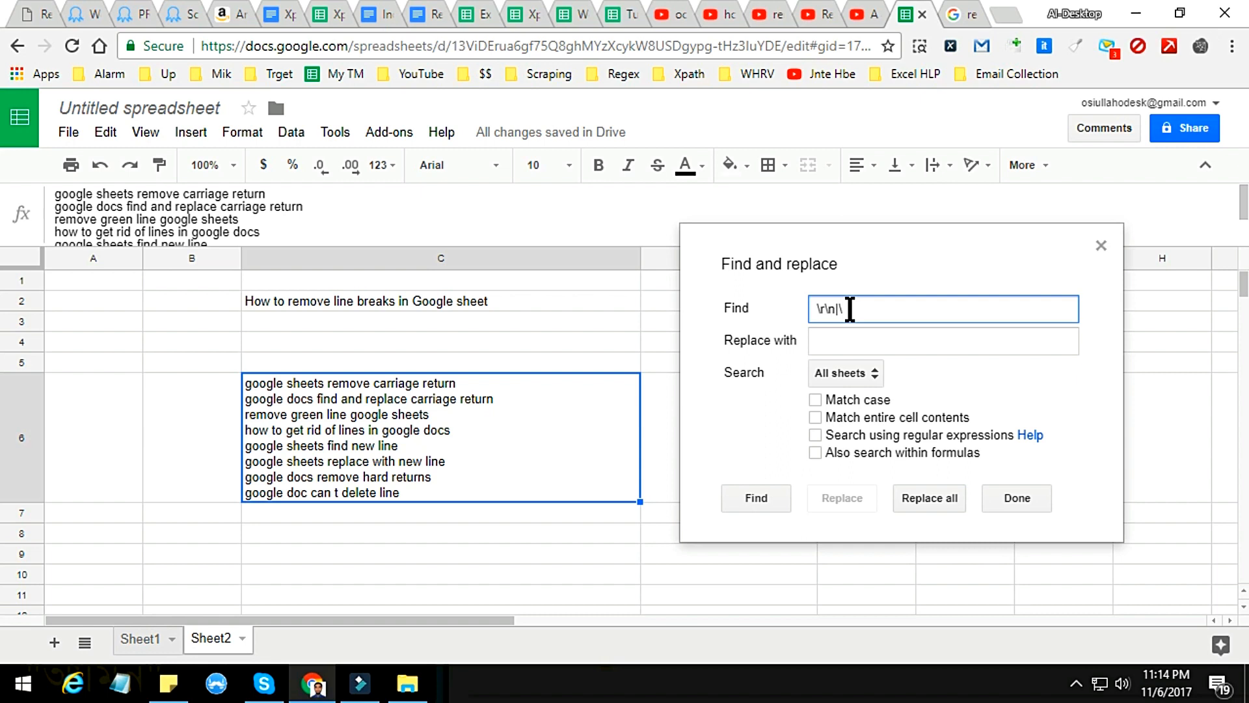
type("n|")
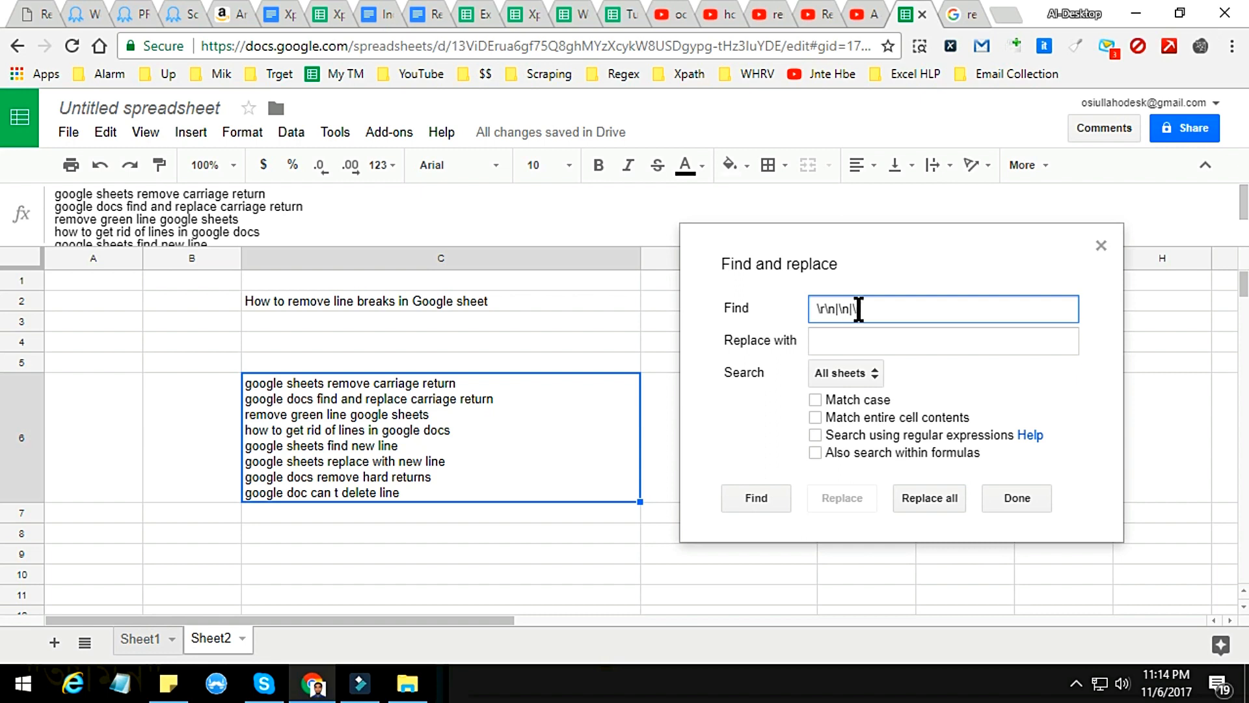
type("\\r")
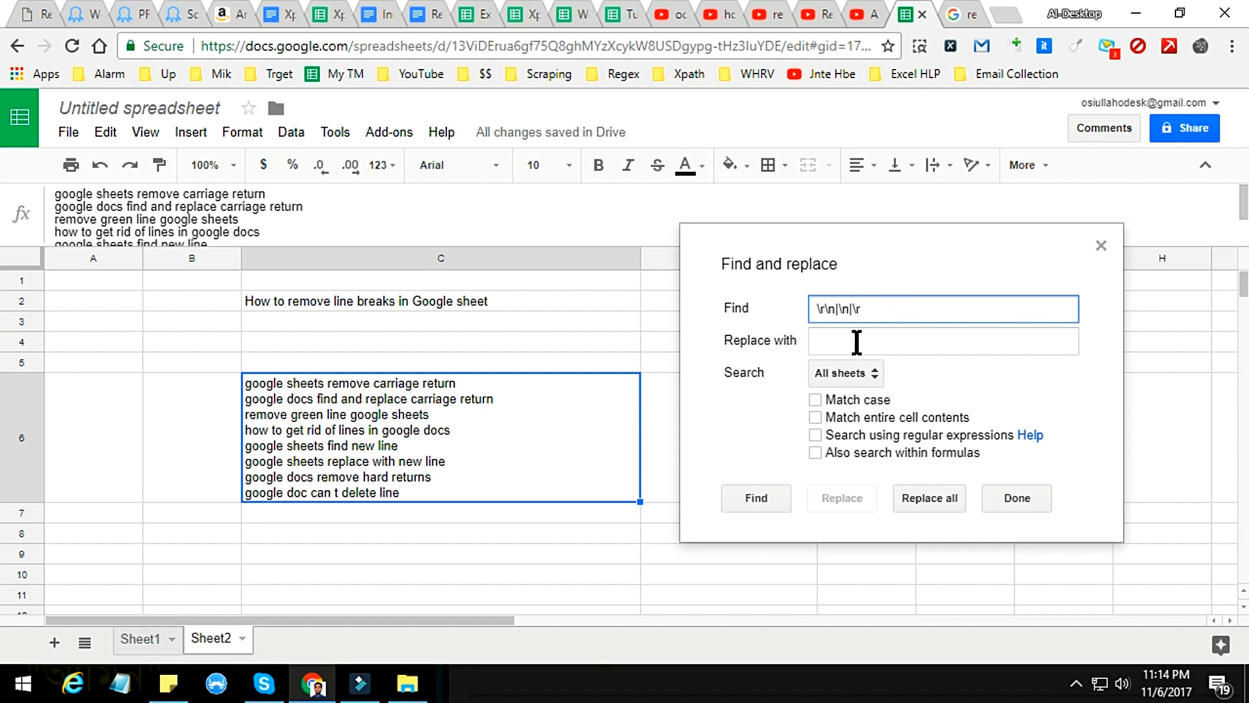
- Set the replacement text to a comma, correcting a mistyped period
left_click(943, 341)
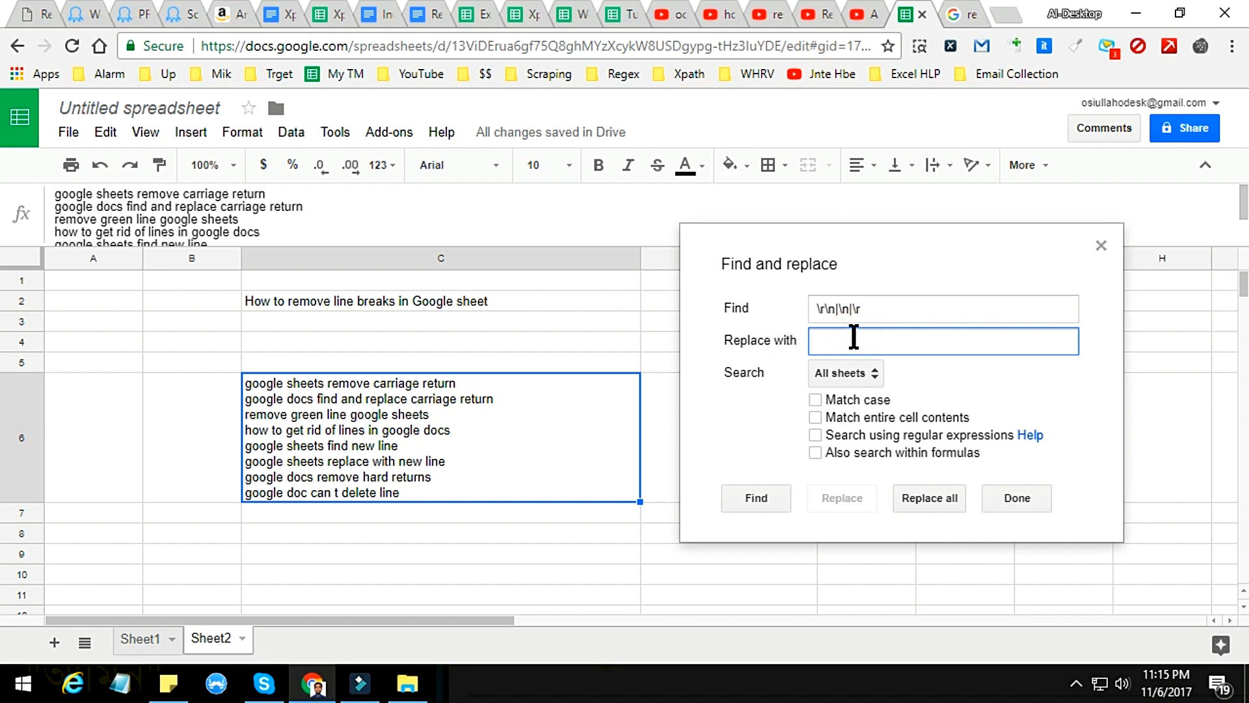
type(".")
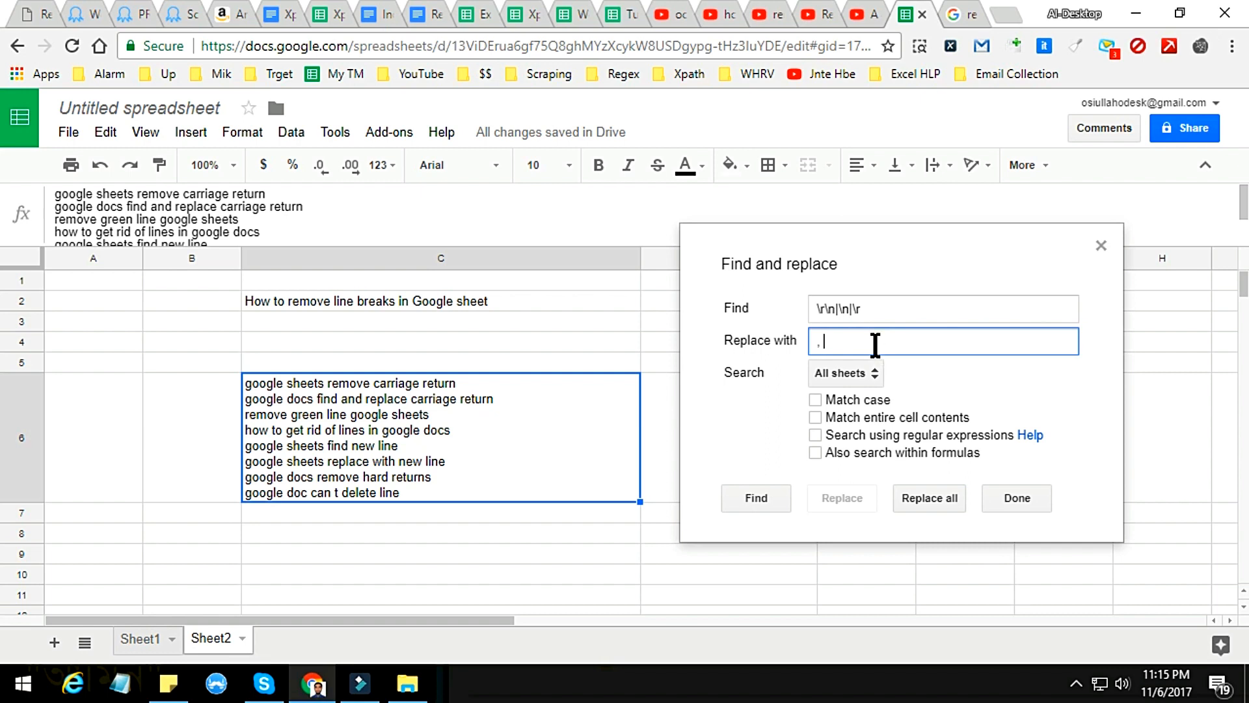
key("backspace")
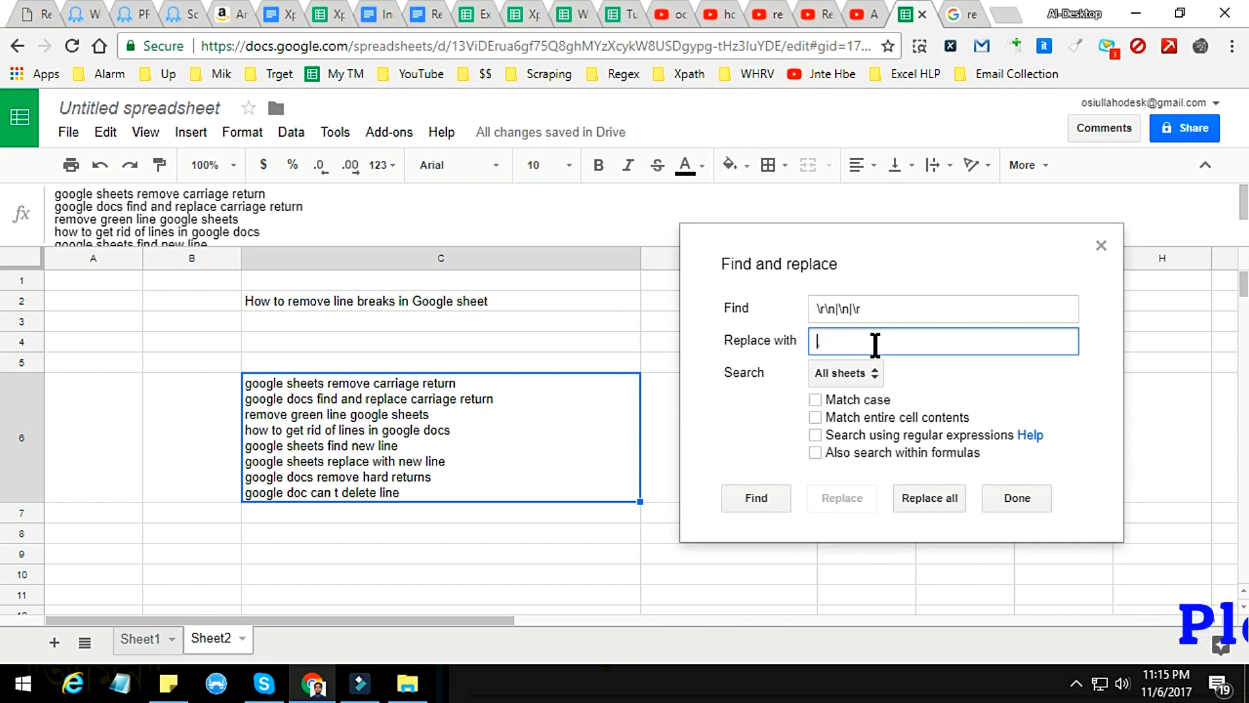
type(",")
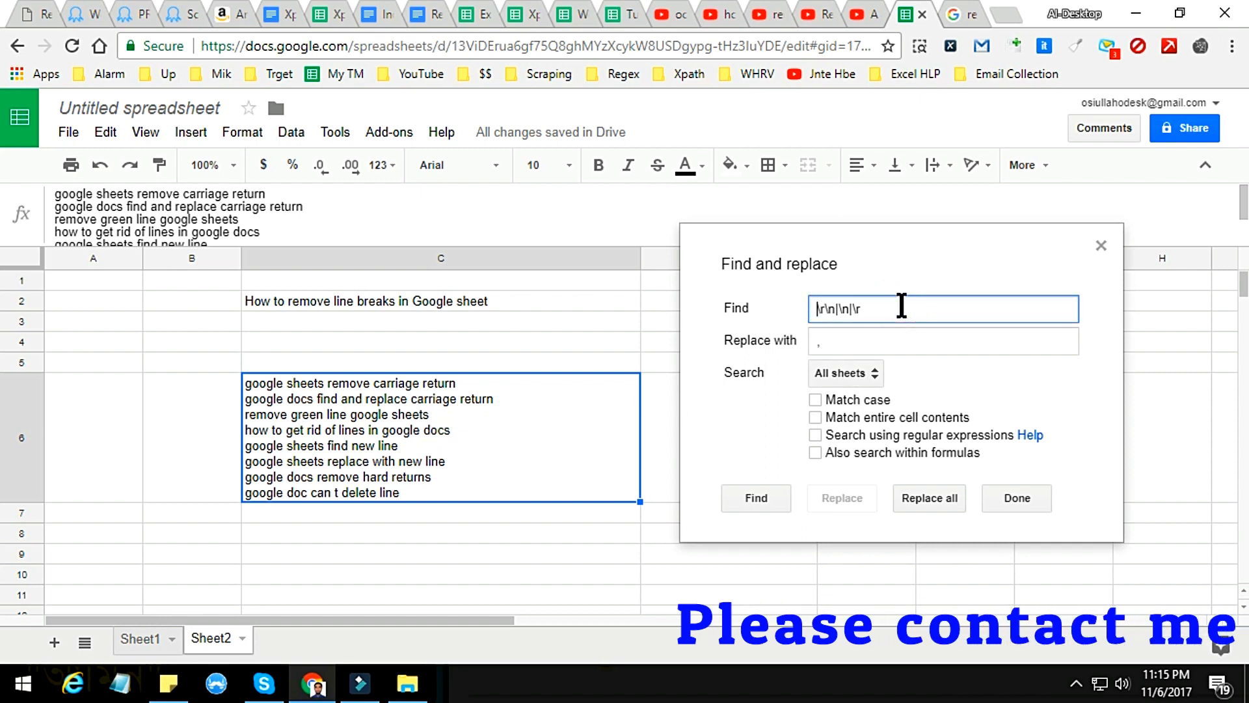
left_click(943, 341)
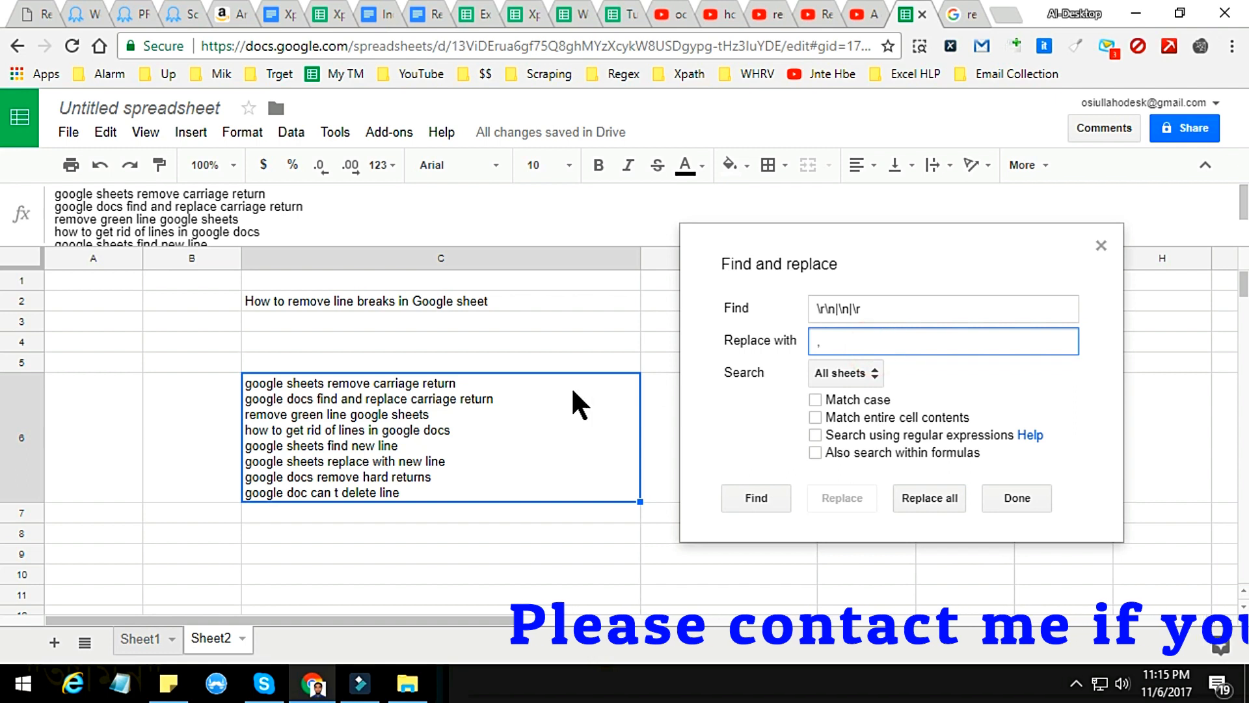
mouse_move(586, 466)
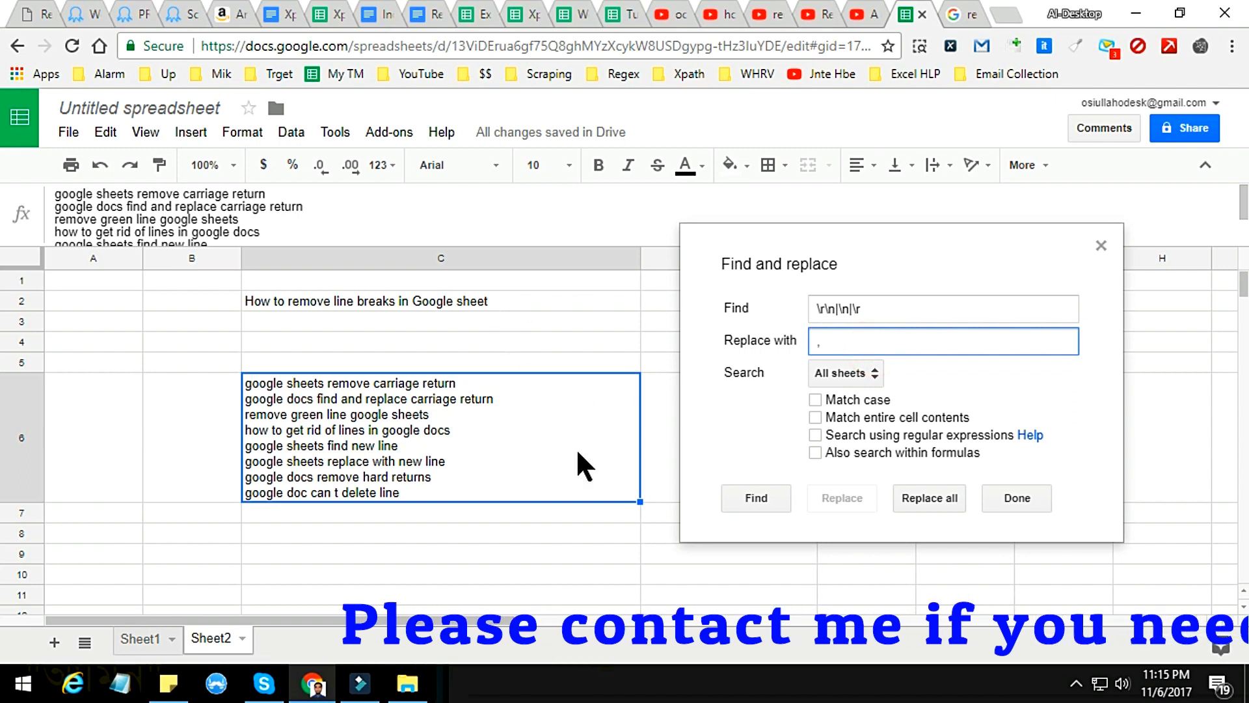
mouse_move(528, 363)
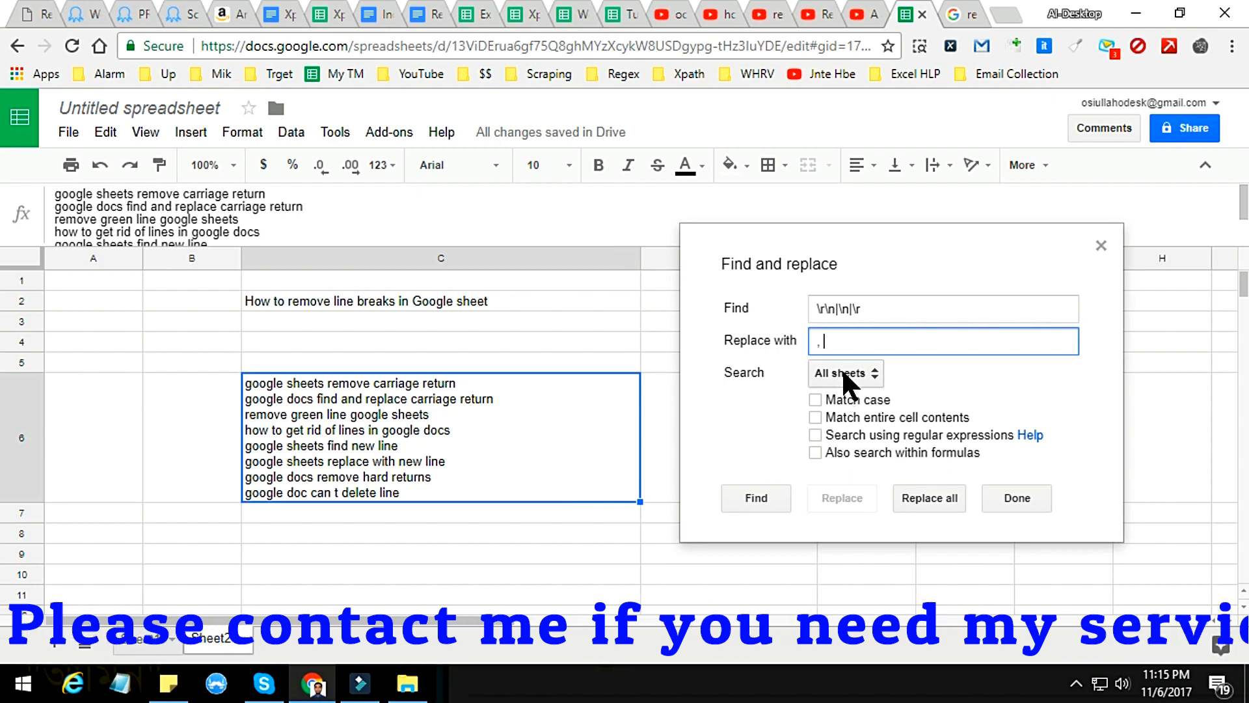
- Replace all line breaks in range Sheet2!C6 using regular expressions, joining the phrases with commas
left_click(845, 373)
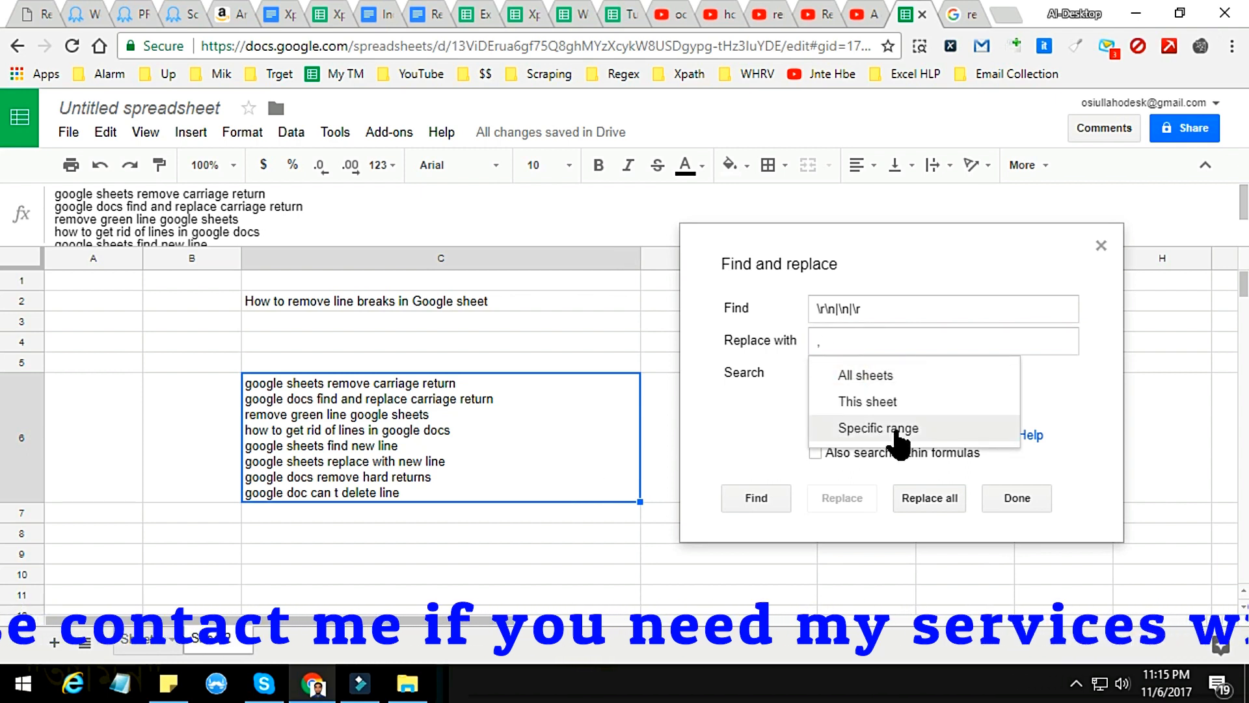
left_click(880, 428)
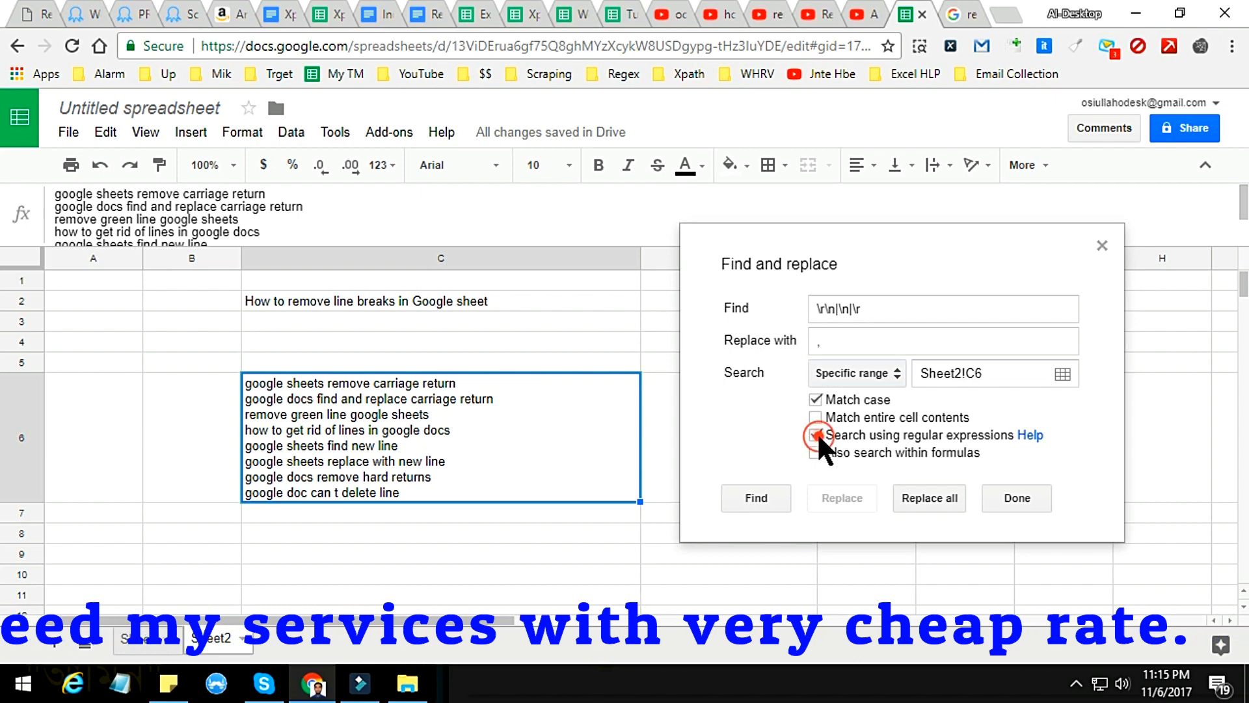
left_click(816, 435)
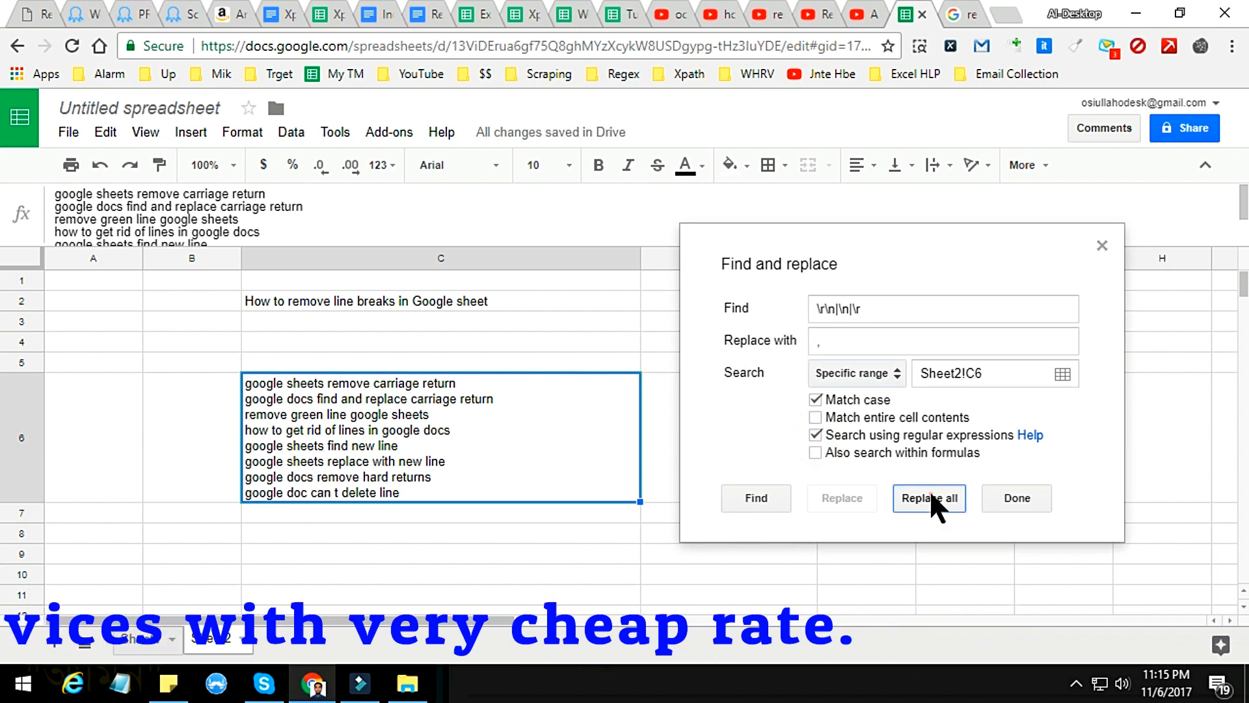
left_click(928, 497)
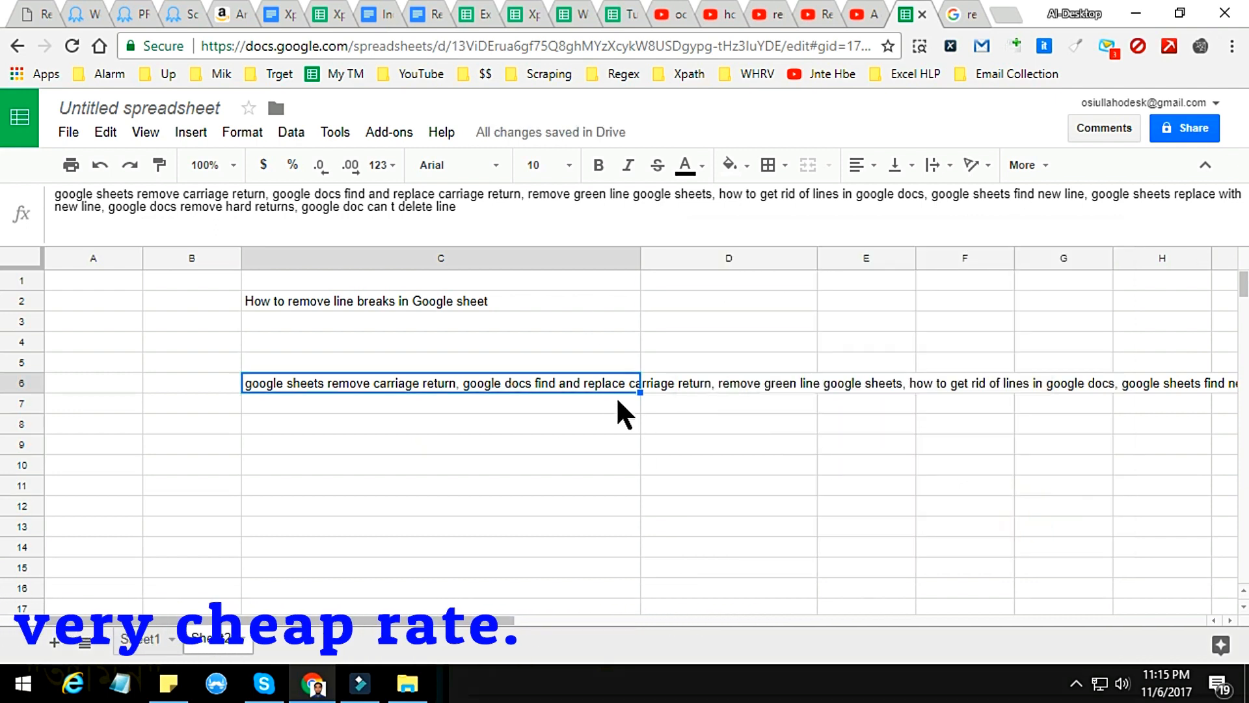
mouse_move(639, 267)
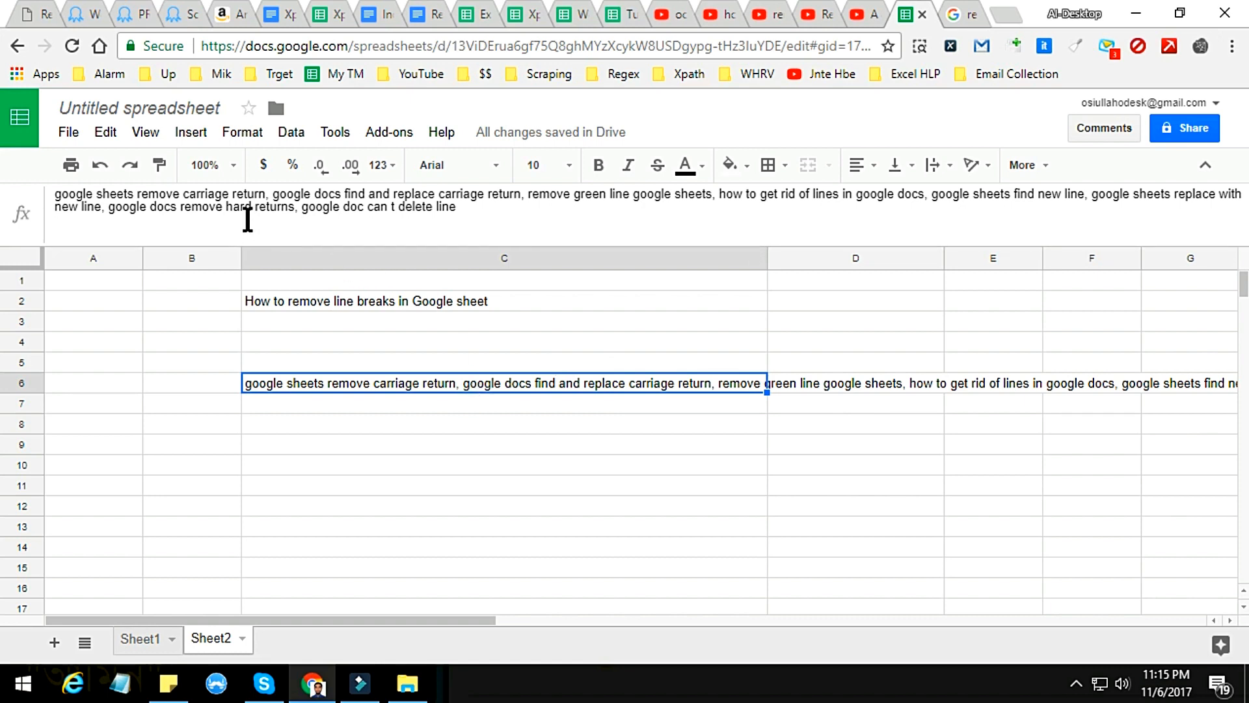
mouse_move(278, 201)
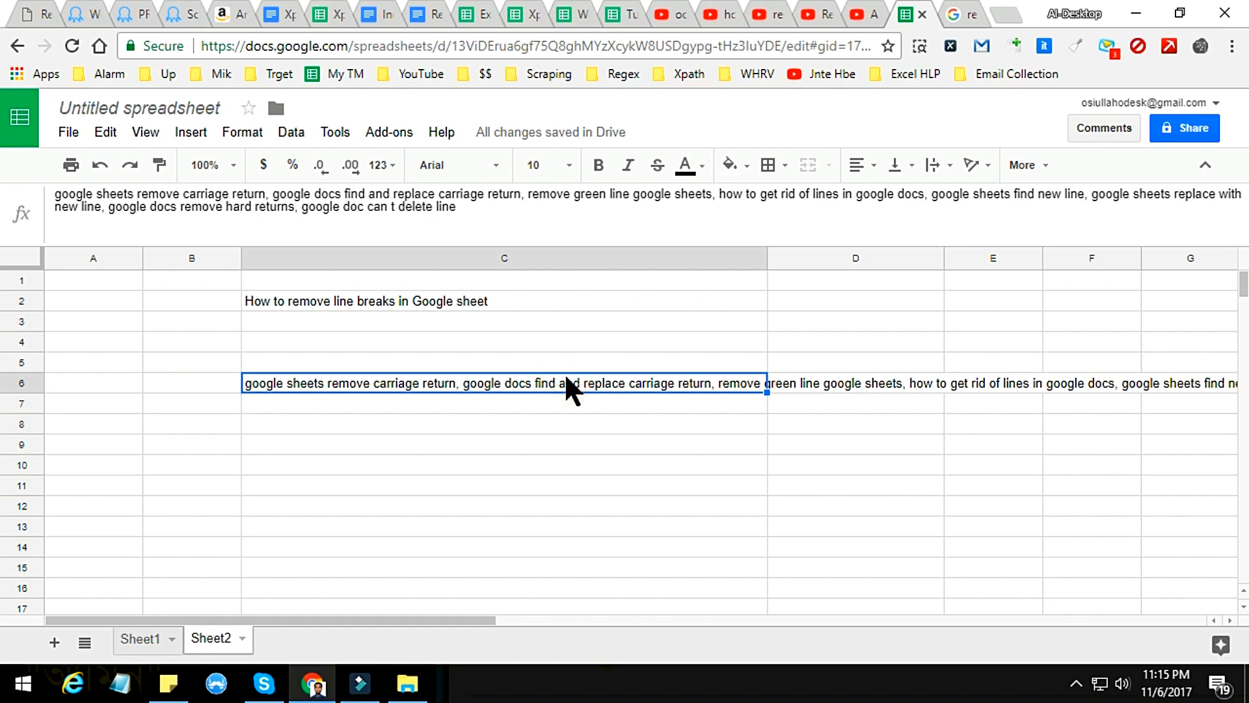
left_click(504, 464)
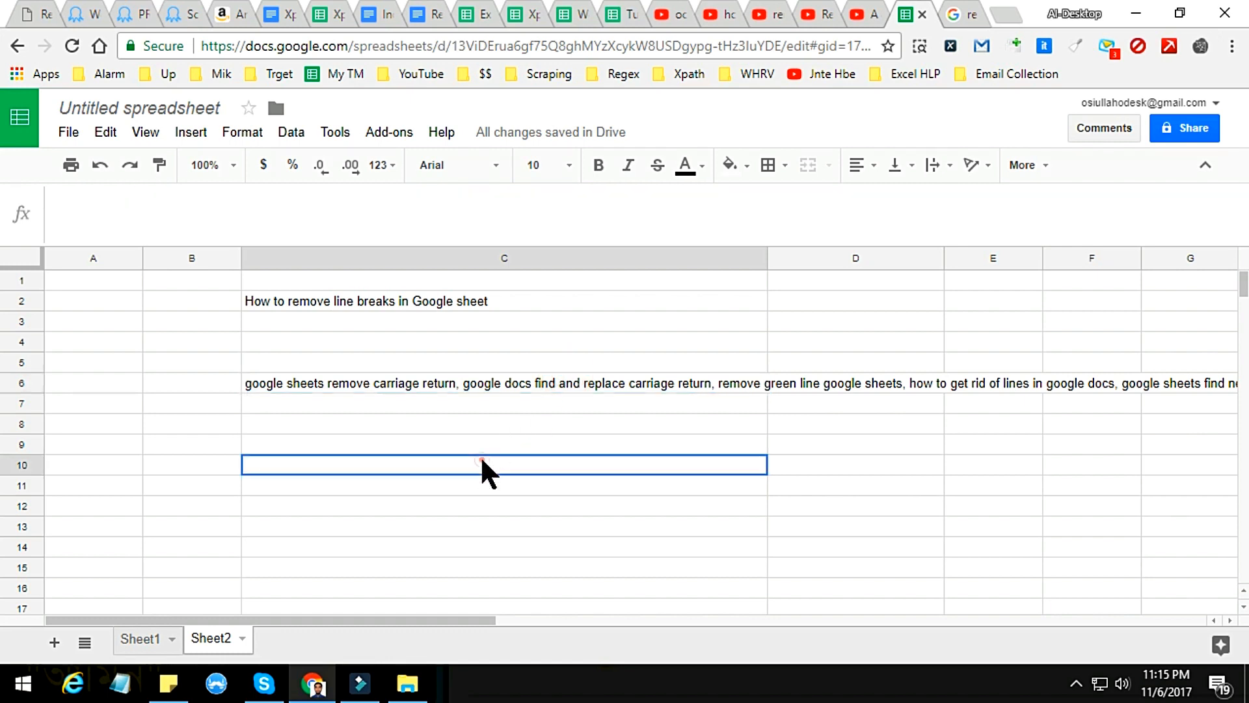
- Enter \r\n|\n|\r into C10 and show it bold at font size 36
type("\\")
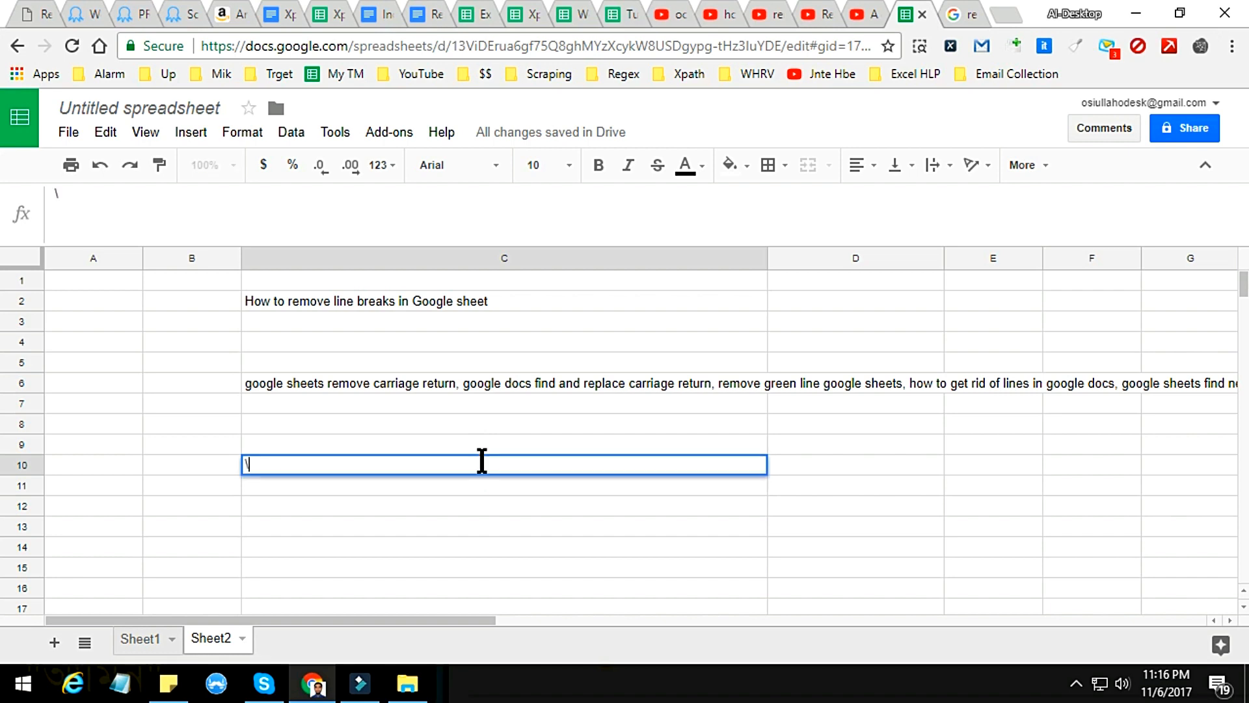
type("r")
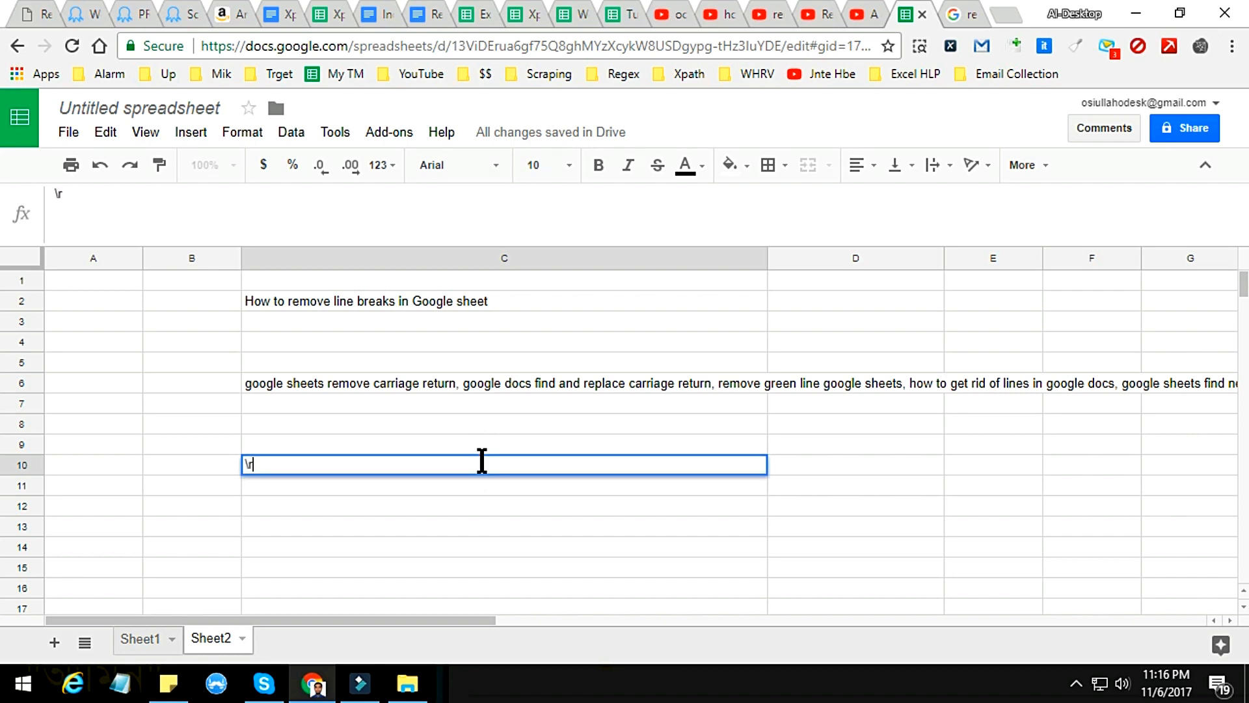
type("\\n")
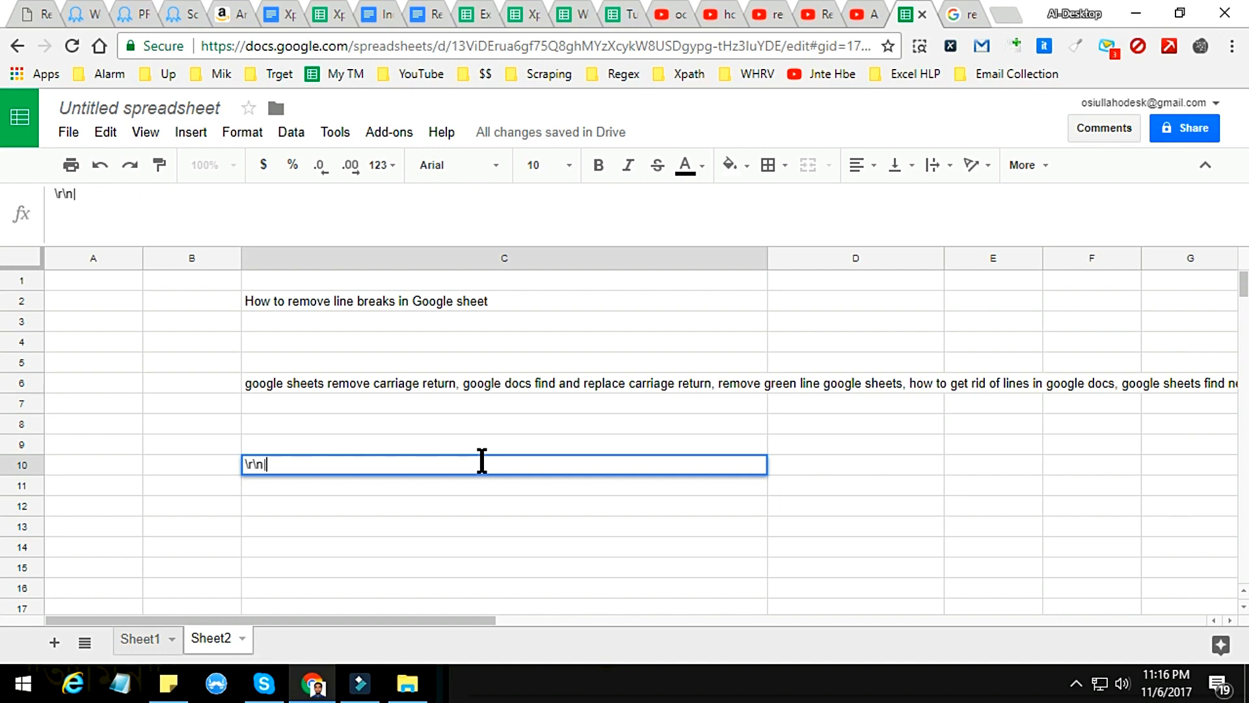
type("\\n")
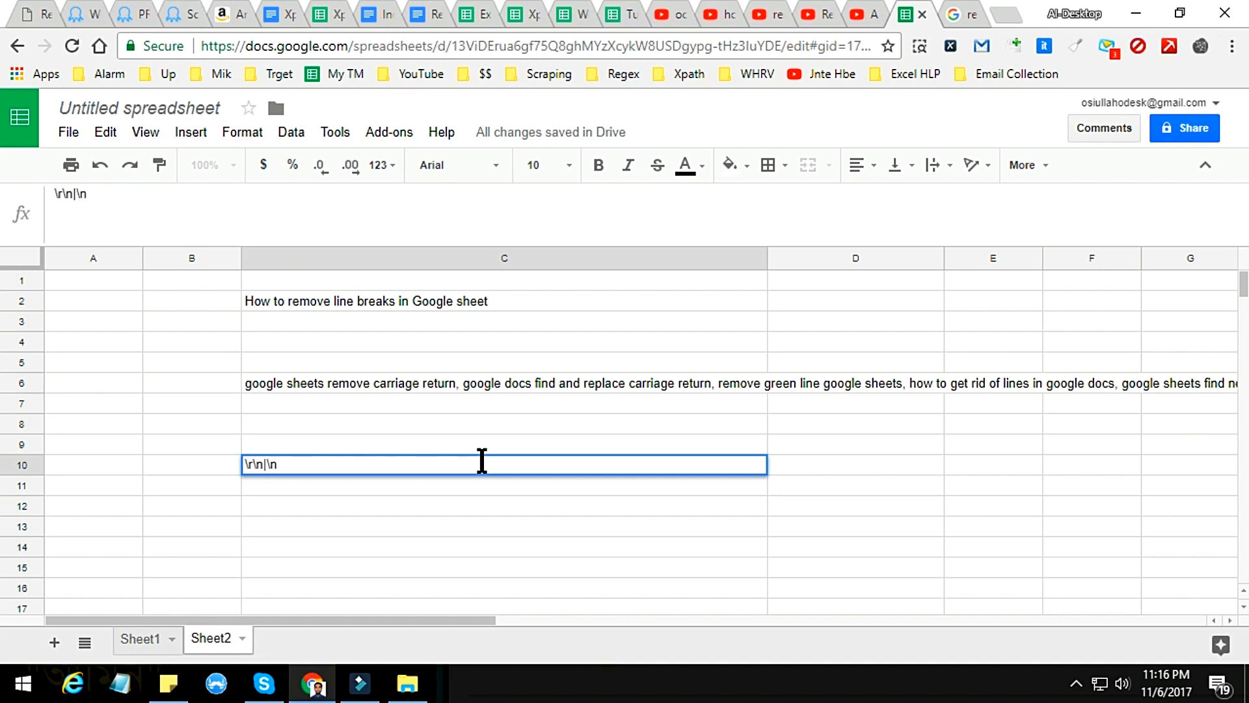
type("|\\r")
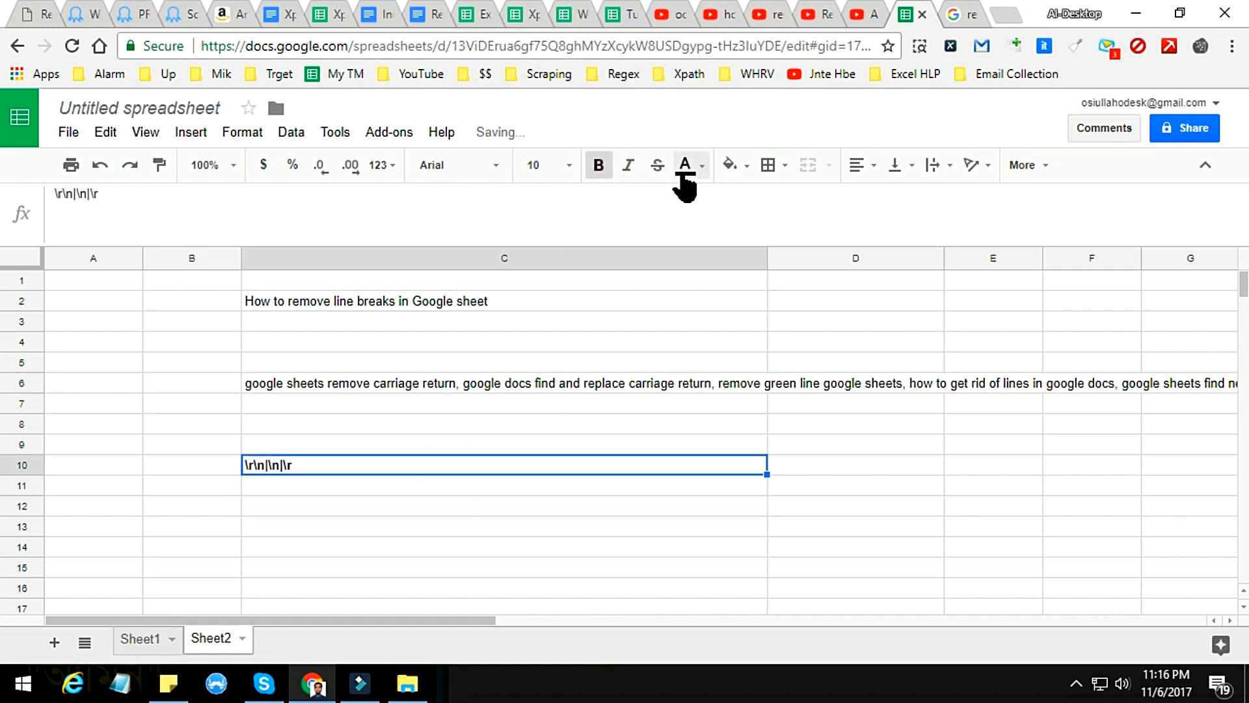
left_click(568, 164)
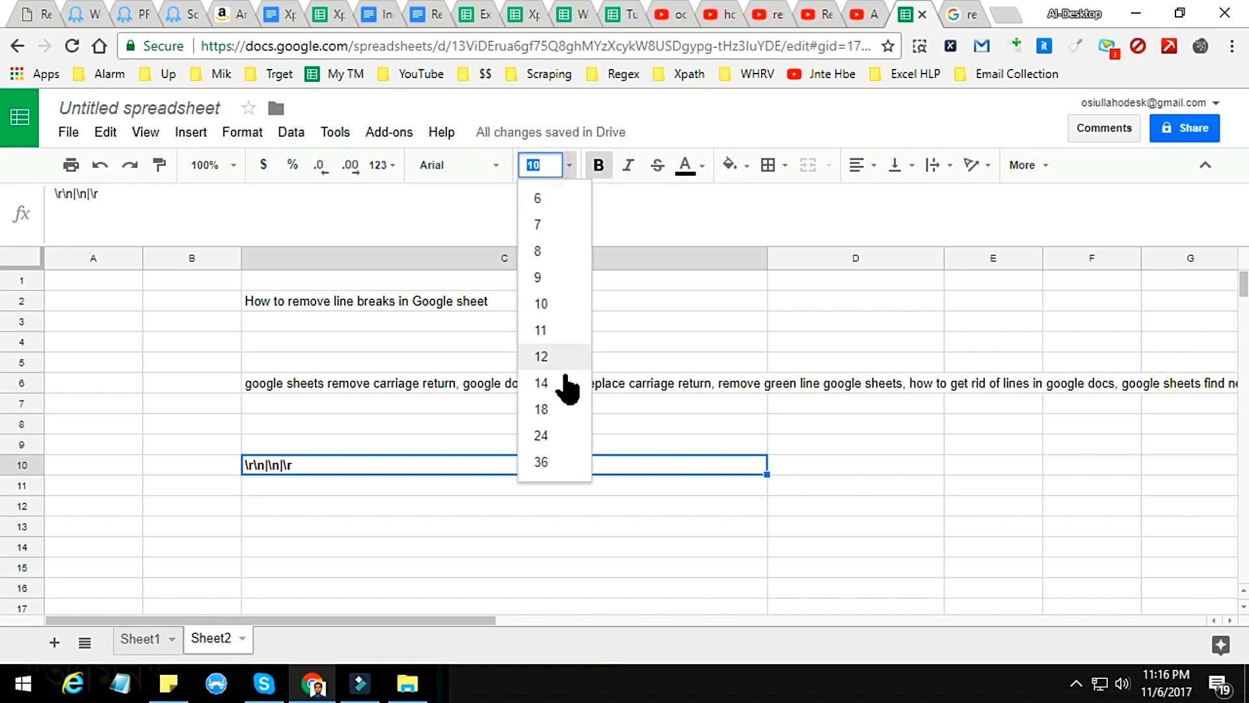
left_click(540, 462)
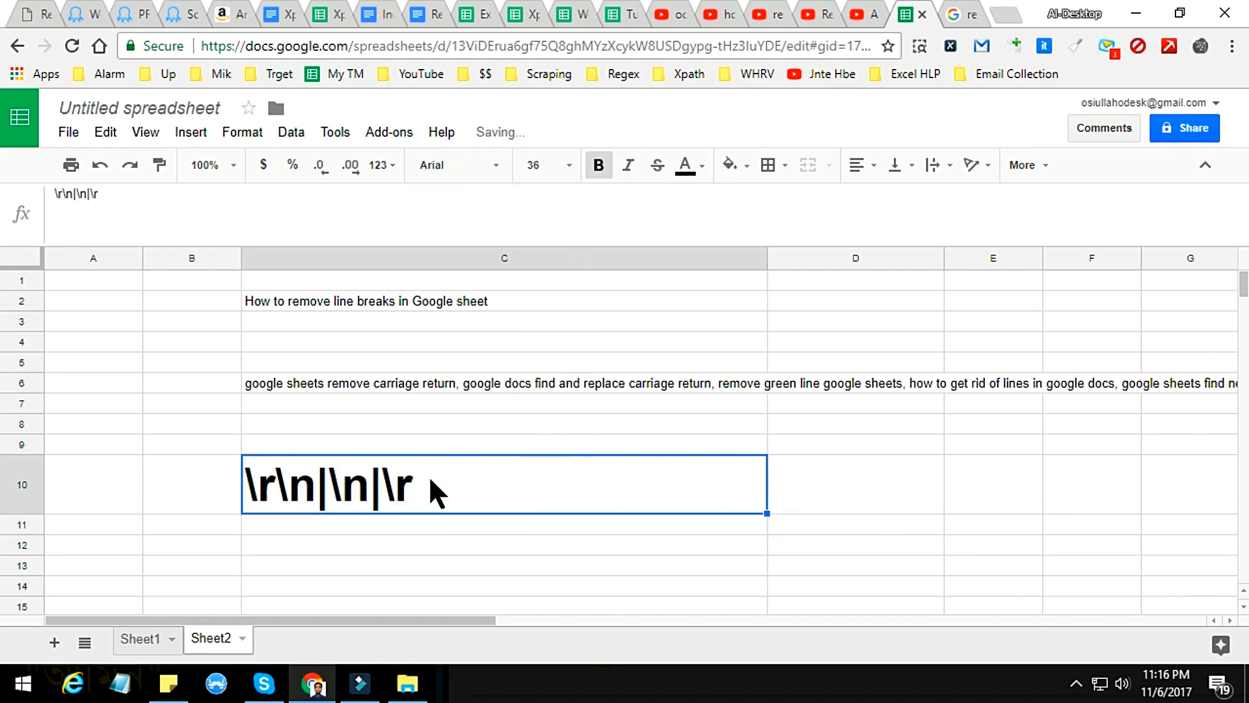